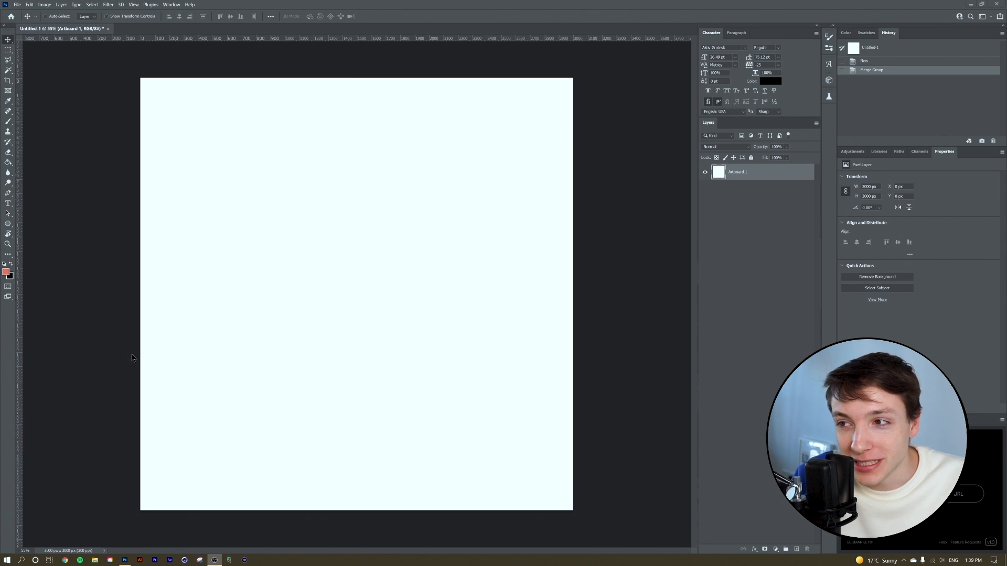
{"action": "mouse_move", "coordinate": [255, 259]}
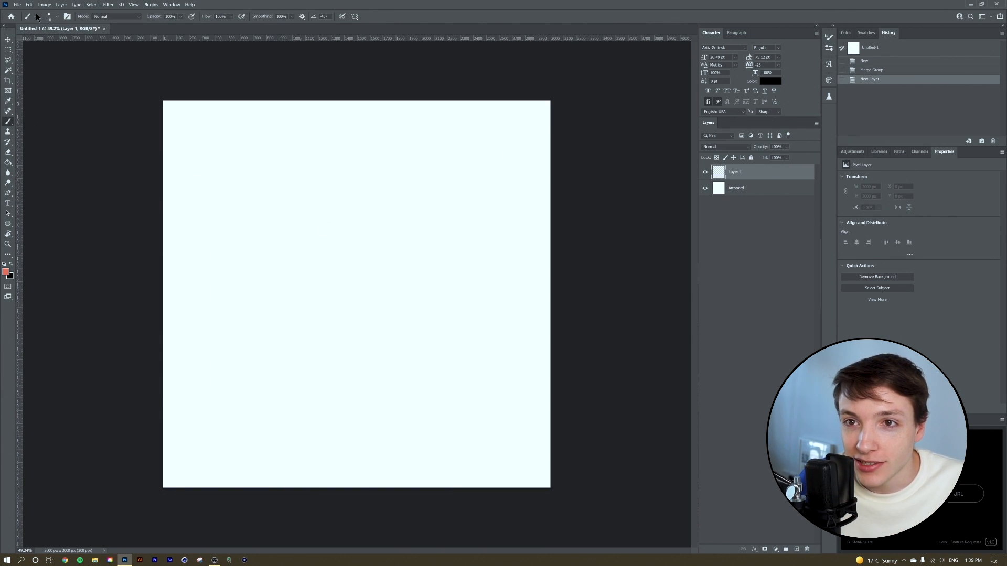
Choose a soft round brush and set the foreground colour to red.
{"action": "left_click", "coordinate": [57, 16]}
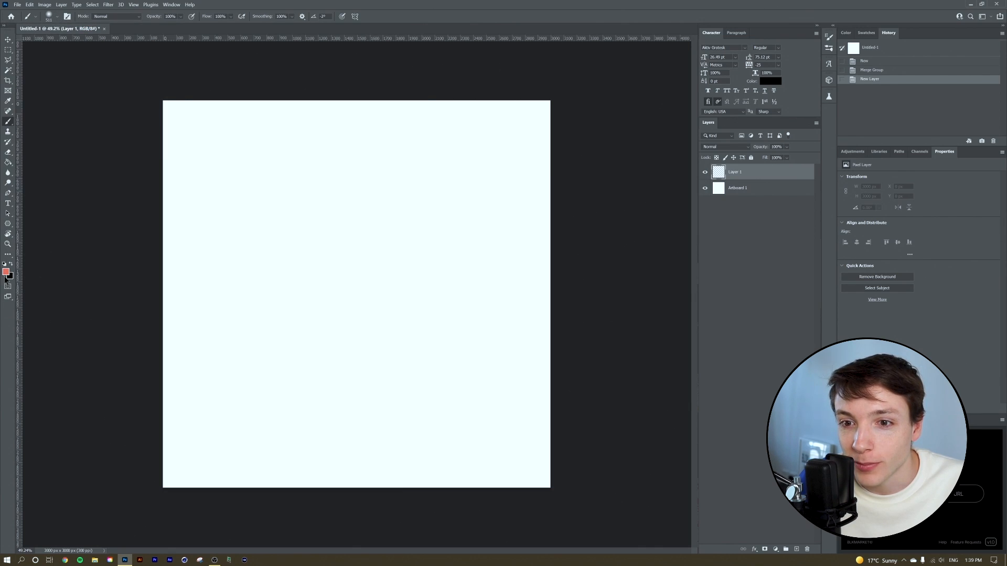
{"action": "left_click", "coordinate": [6, 271]}
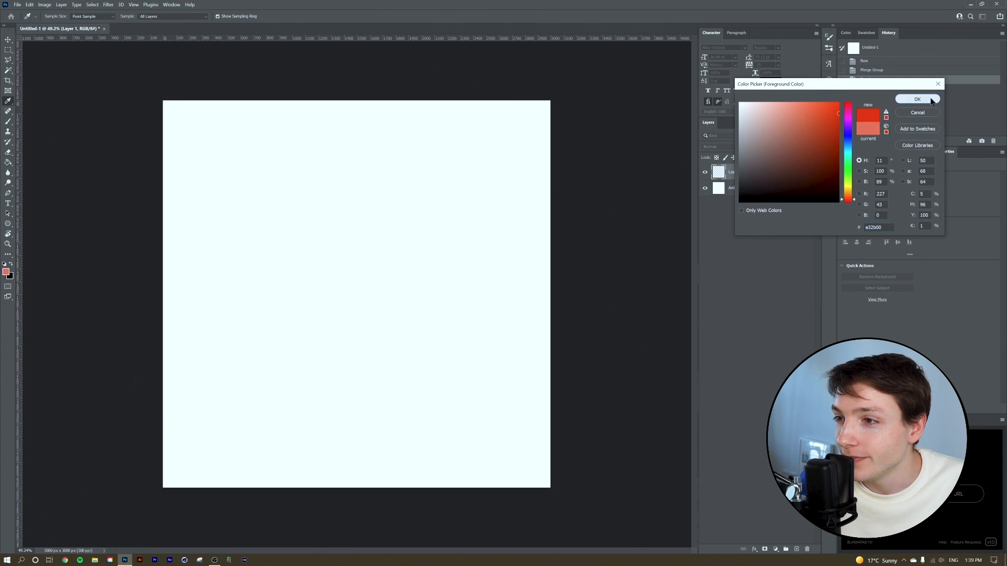
{"action": "left_click", "coordinate": [917, 99]}
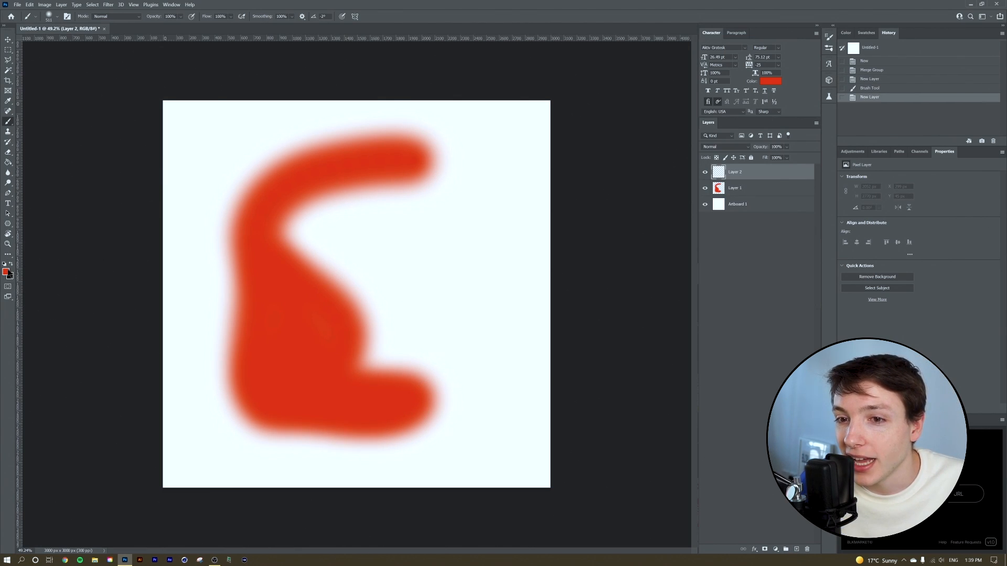
Switch the foreground to pale cream and paint a stroke across the red shape.
{"action": "left_click", "coordinate": [5, 272]}
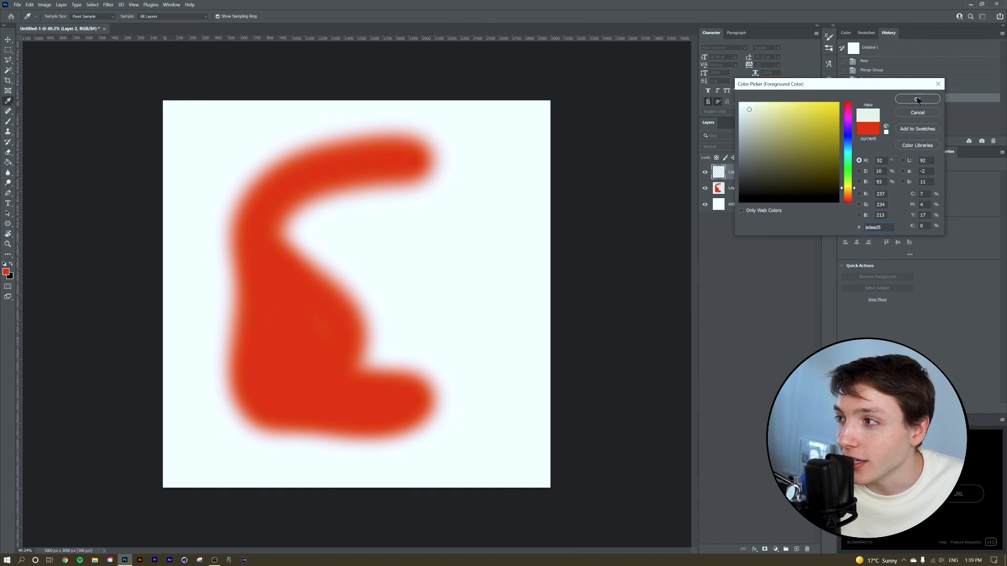
{"action": "left_click", "coordinate": [917, 99]}
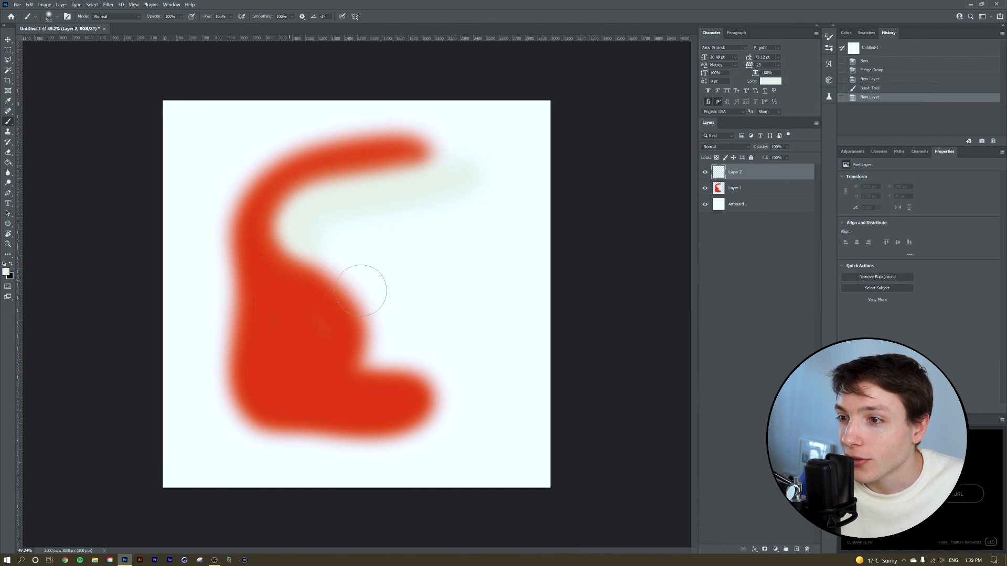
{"action": "left_click_drag", "start_coordinate": [360, 289], "coordinate": [360, 350]}
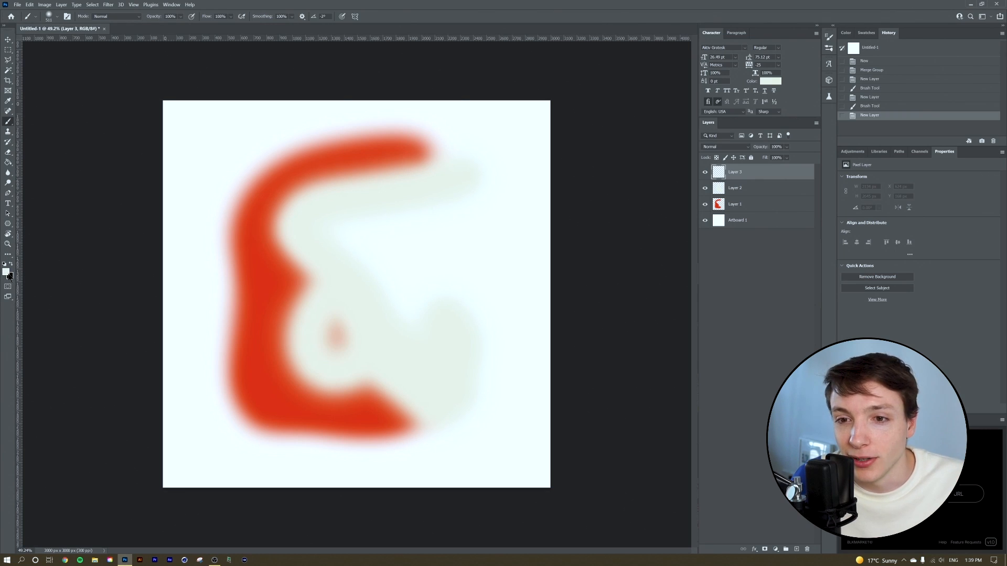
Set the foreground to navy, then golden orange, and paint an orange shape on the right.
{"action": "left_click", "coordinate": [6, 271]}
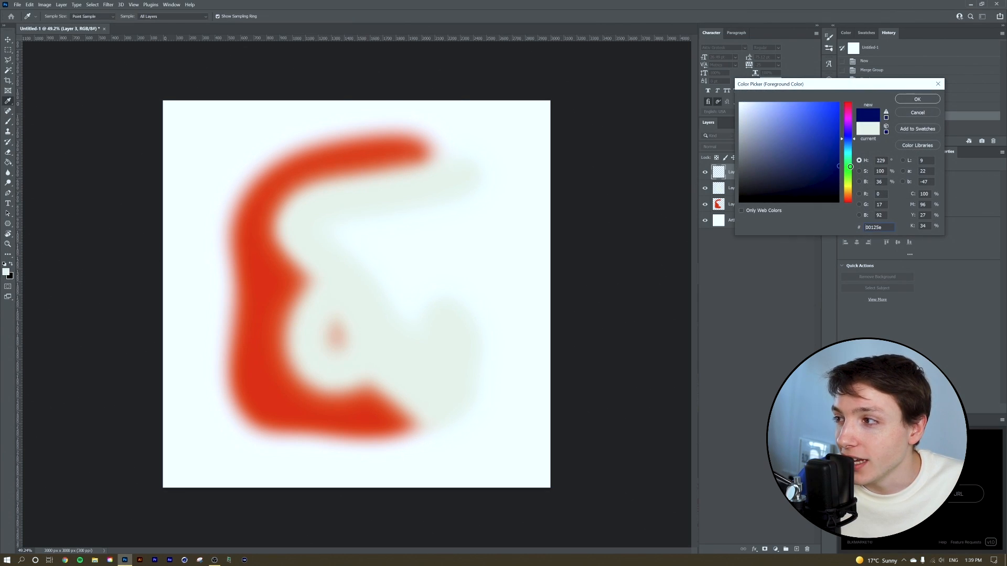
{"action": "left_click", "coordinate": [916, 99]}
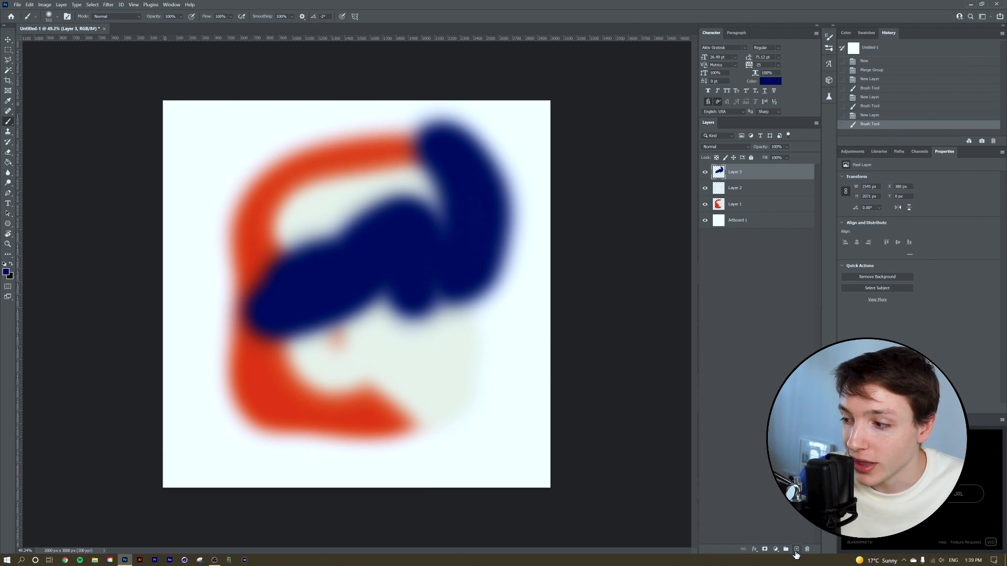
{"action": "mouse_move", "coordinate": [738, 210]}
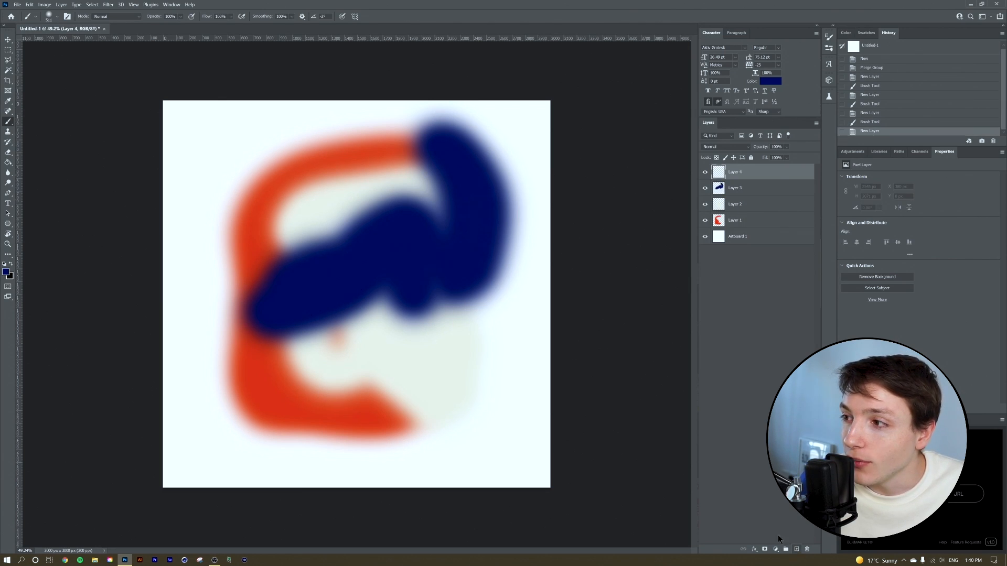
{"action": "left_click", "coordinate": [6, 272]}
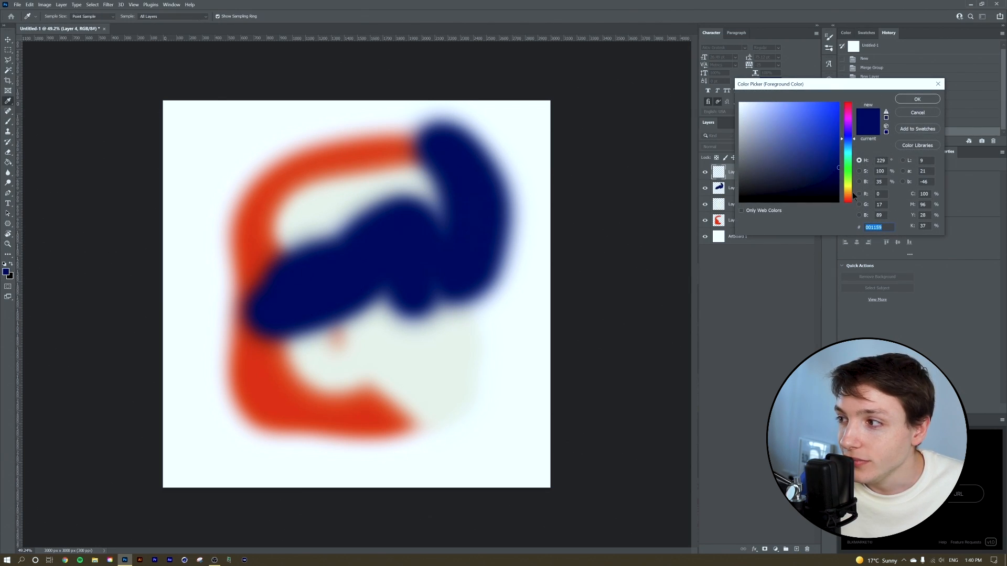
{"action": "left_click", "coordinate": [916, 99]}
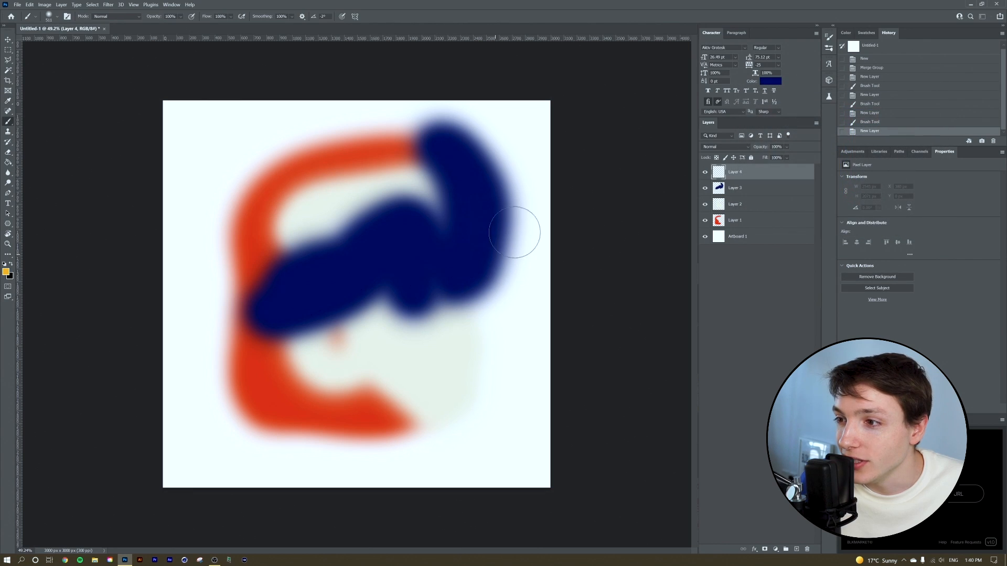
{"action": "left_click_drag", "start_coordinate": [514, 231], "coordinate": [488, 295]}
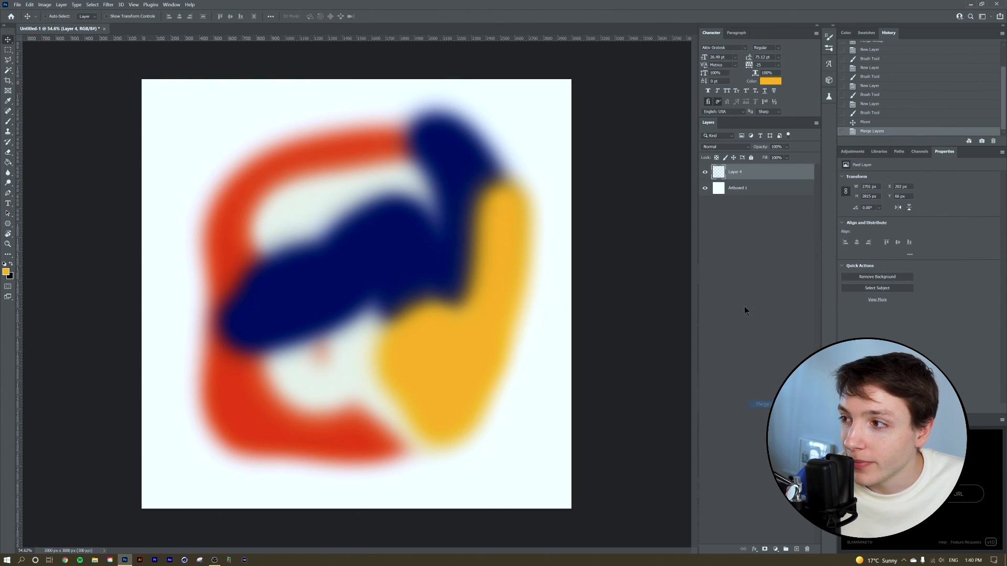
Apply a large-radius Gaussian Blur, then Gaussian Add Noise grain to the merged paint.
{"action": "left_click", "coordinate": [162, 7]}
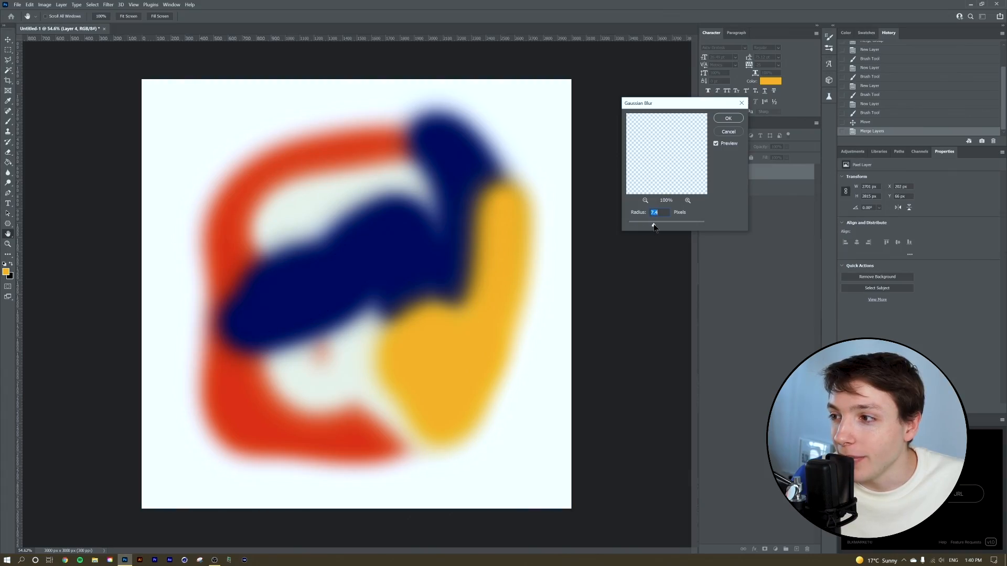
{"action": "left_click_drag", "start_coordinate": [654, 221], "coordinate": [671, 221]}
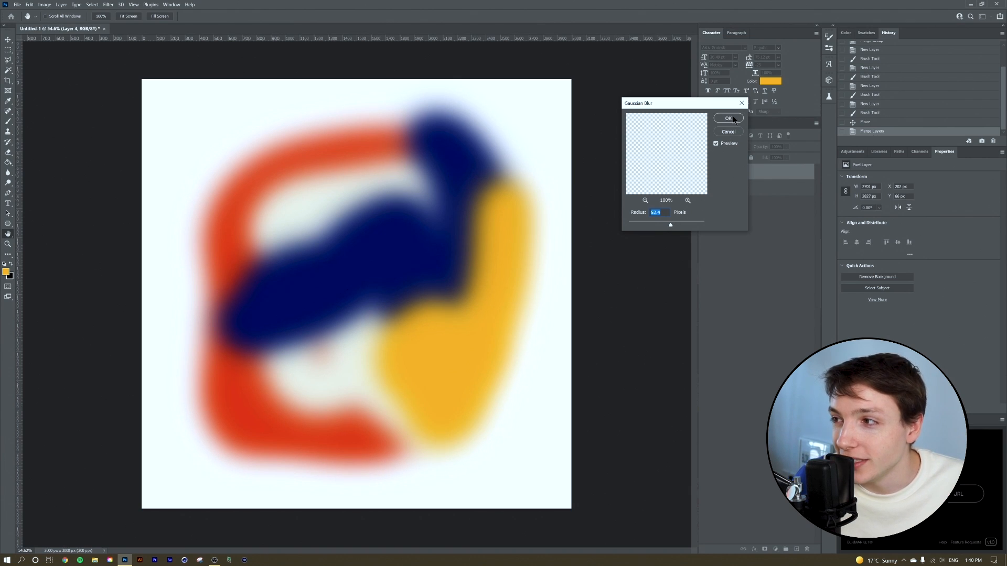
{"action": "left_click", "coordinate": [727, 117]}
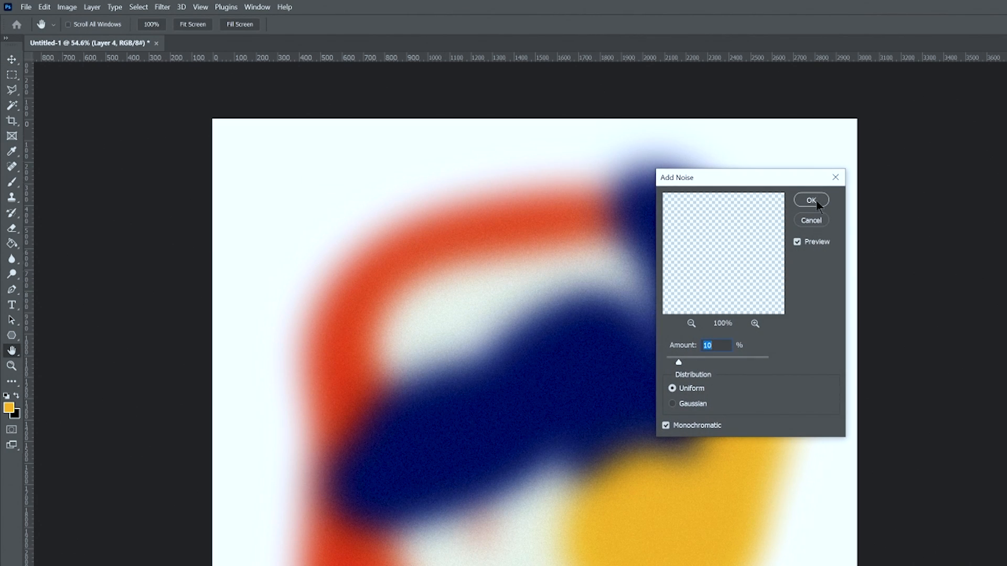
{"action": "left_click", "coordinate": [672, 403]}
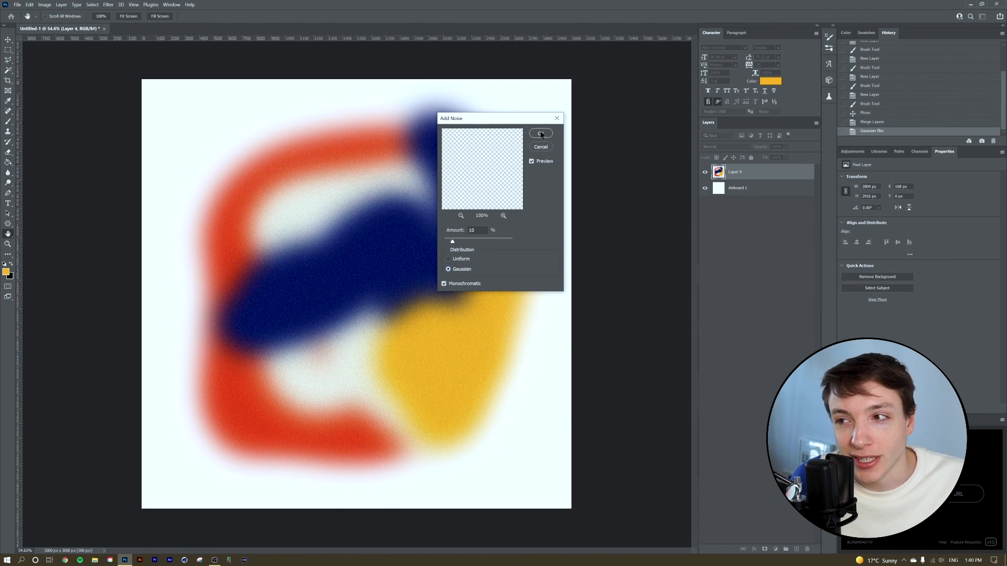
{"action": "left_click", "coordinate": [540, 134]}
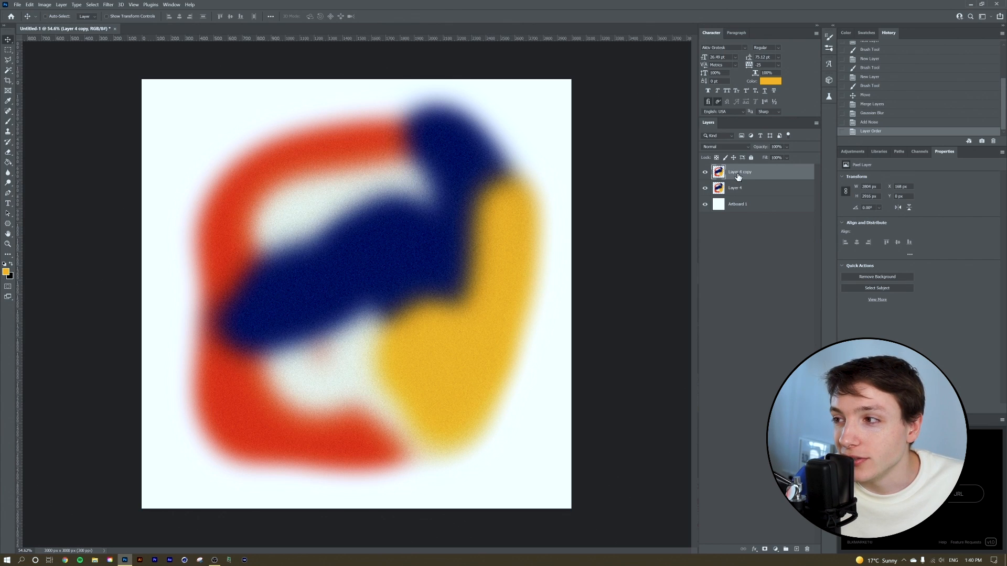
Begin warping the duplicated Layer 4 copy using Edit > Transform.
{"action": "left_click", "coordinate": [30, 4]}
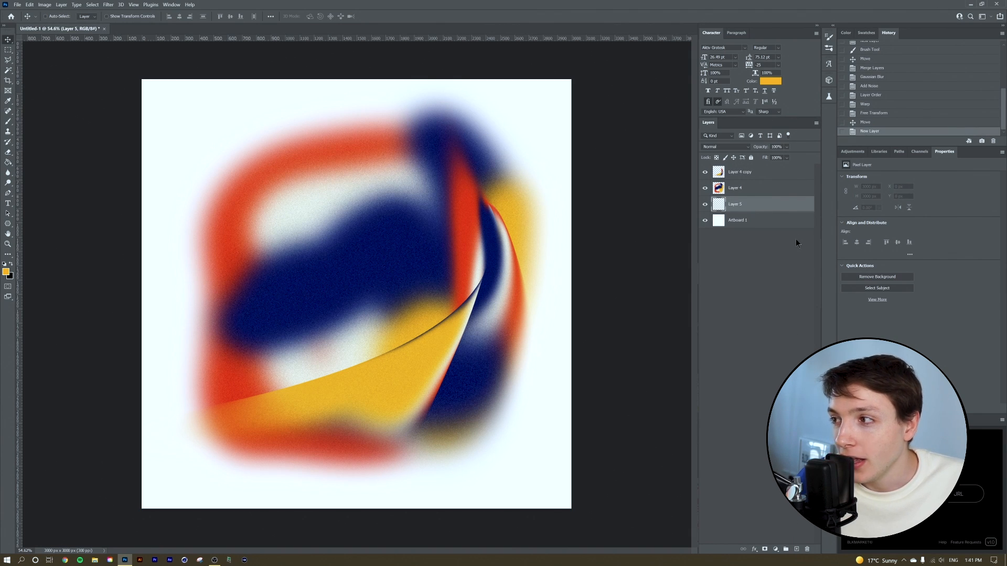
Draw a solid-filled circle with the Ellipse Tool and clip the paint layers to it.
{"action": "left_click", "coordinate": [8, 223]}
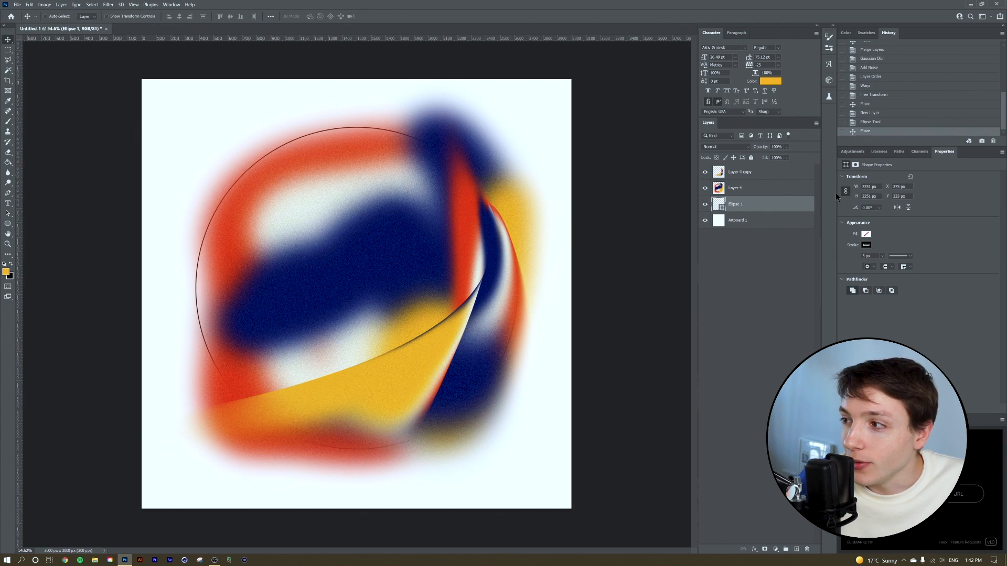
{"action": "left_click", "coordinate": [865, 234]}
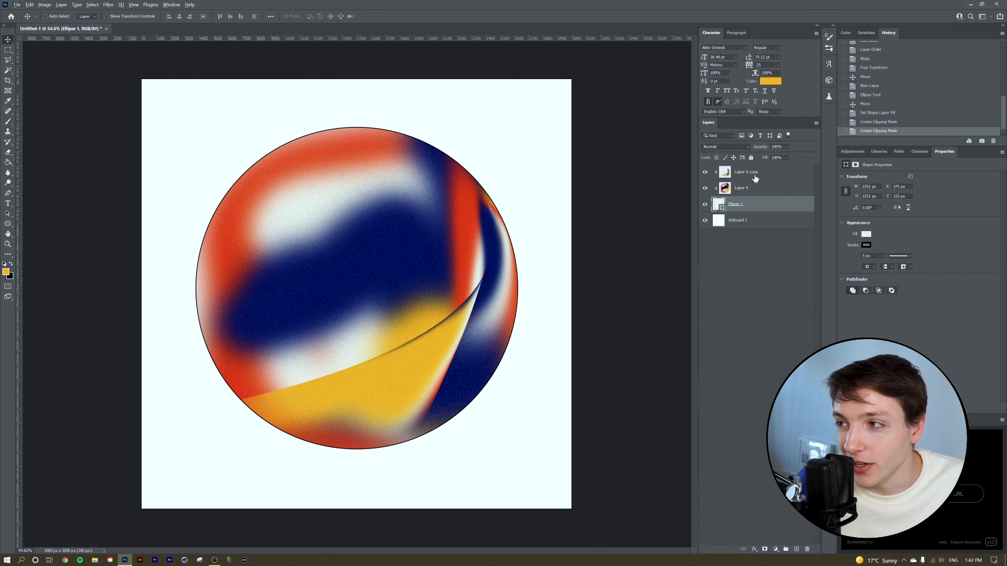
{"action": "left_click", "coordinate": [746, 172]}
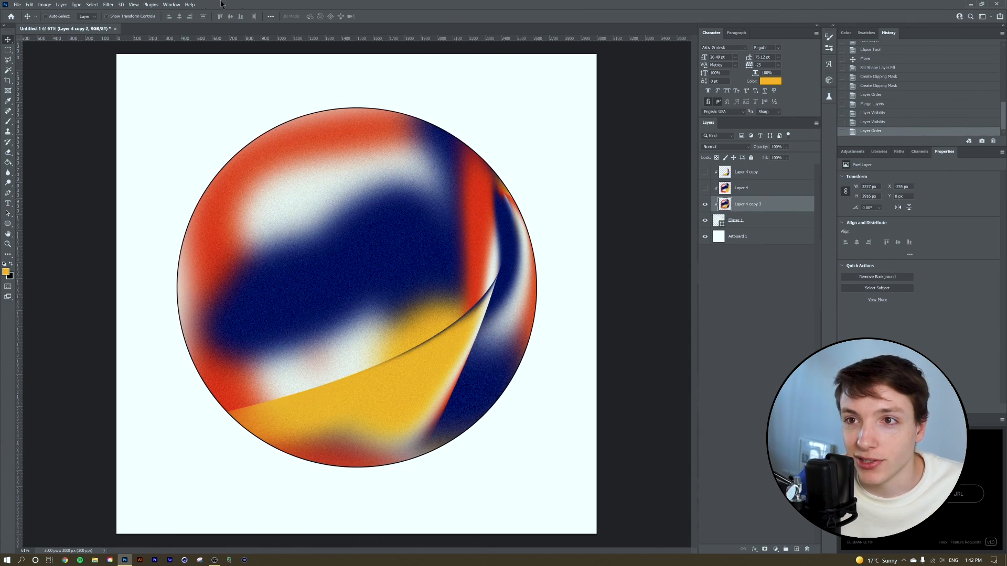
Apply a small-radius Gaussian Blur to the orb artwork.
{"action": "left_click", "coordinate": [108, 5]}
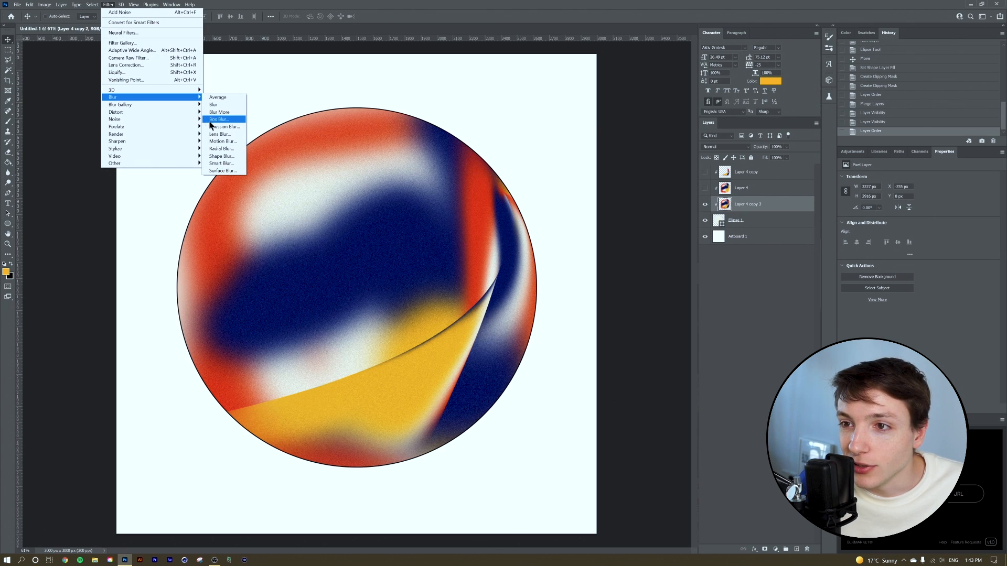
{"action": "left_click", "coordinate": [223, 125]}
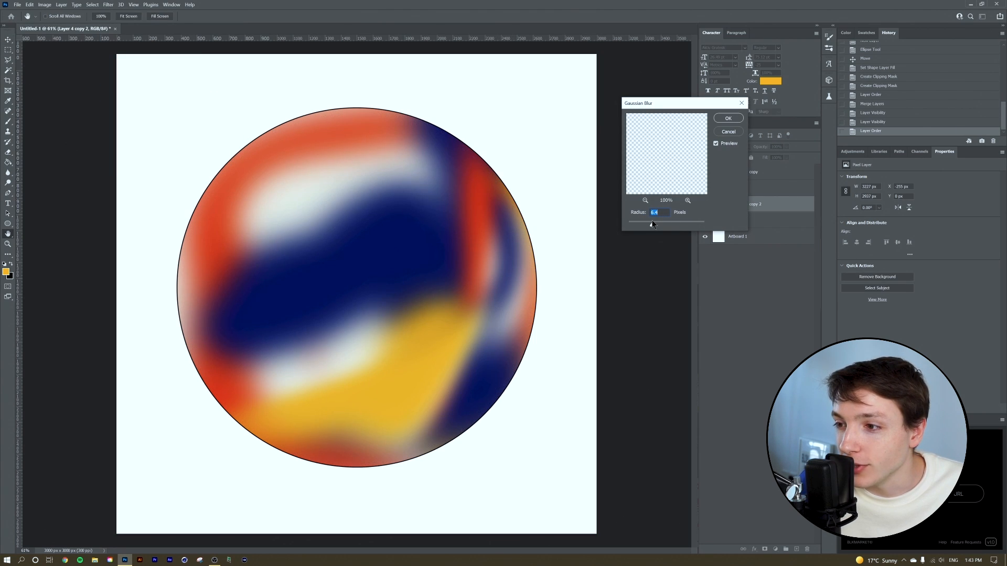
{"action": "left_click_drag", "start_coordinate": [651, 225], "coordinate": [647, 226]}
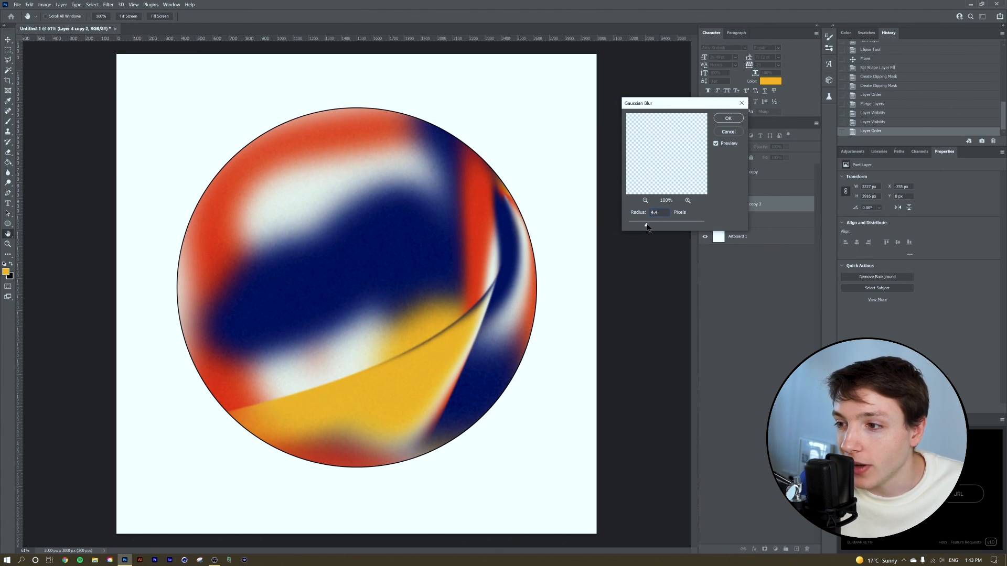
{"action": "left_click", "coordinate": [728, 118]}
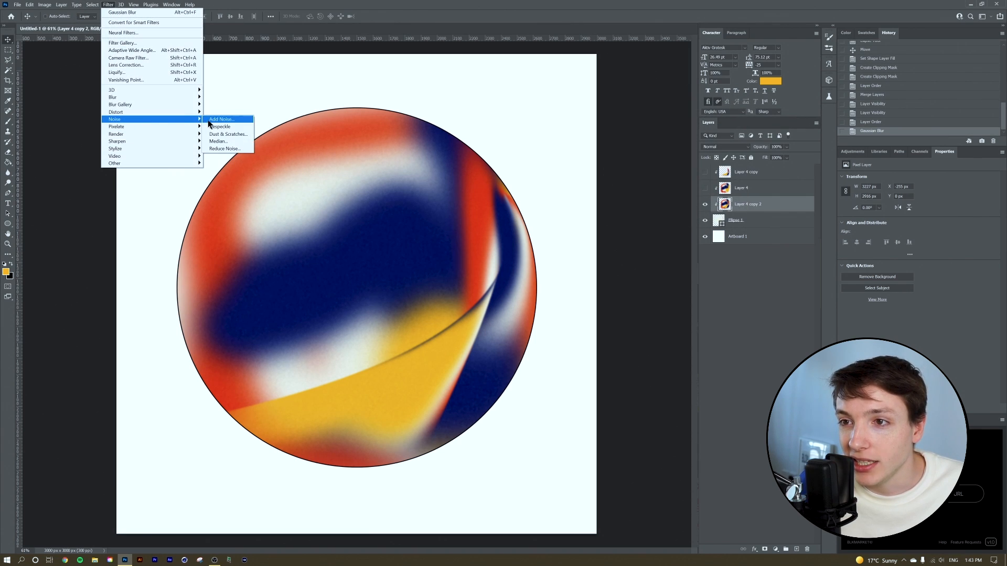
Add grain with Add Noise and zoom out to view the whole artwork.
{"action": "left_click", "coordinate": [221, 119]}
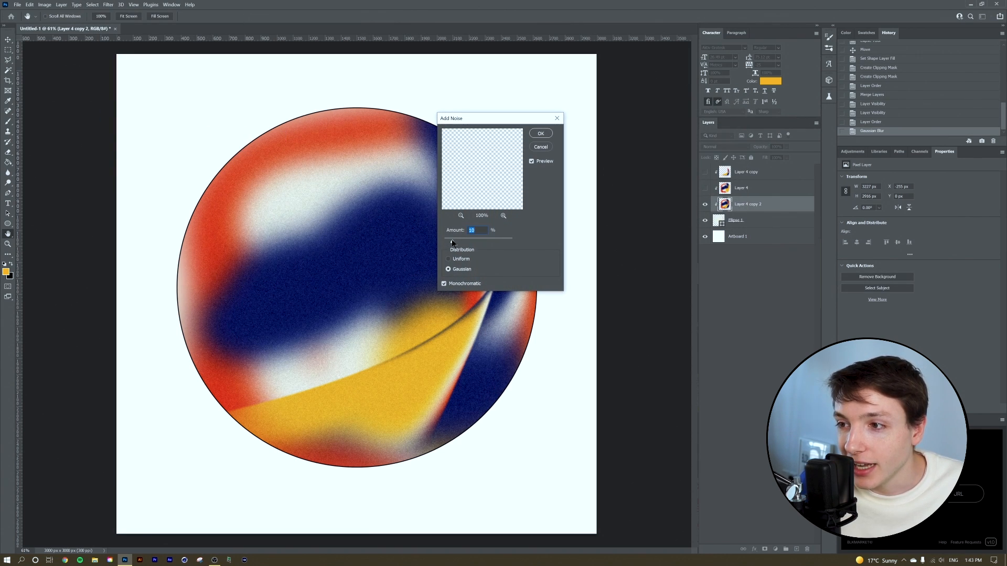
{"action": "left_click", "coordinate": [540, 133]}
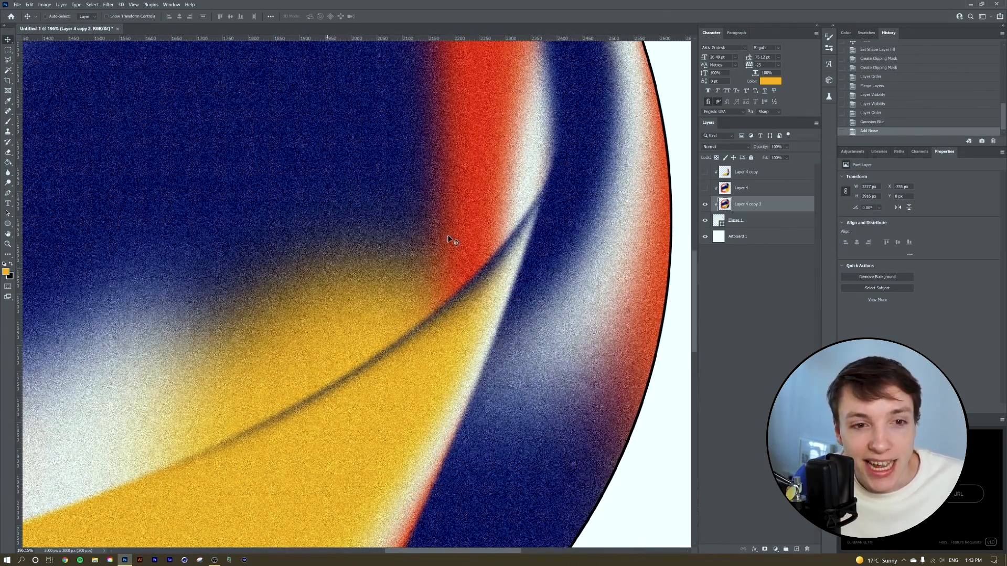
{"action": "key", "text": "ctrl+0"}
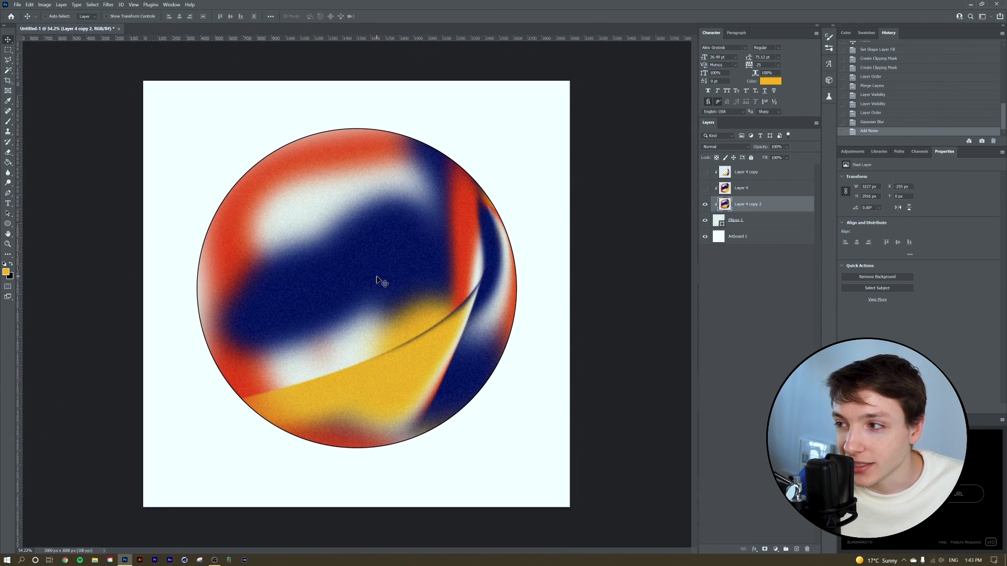
{"action": "left_click", "coordinate": [29, 5]}
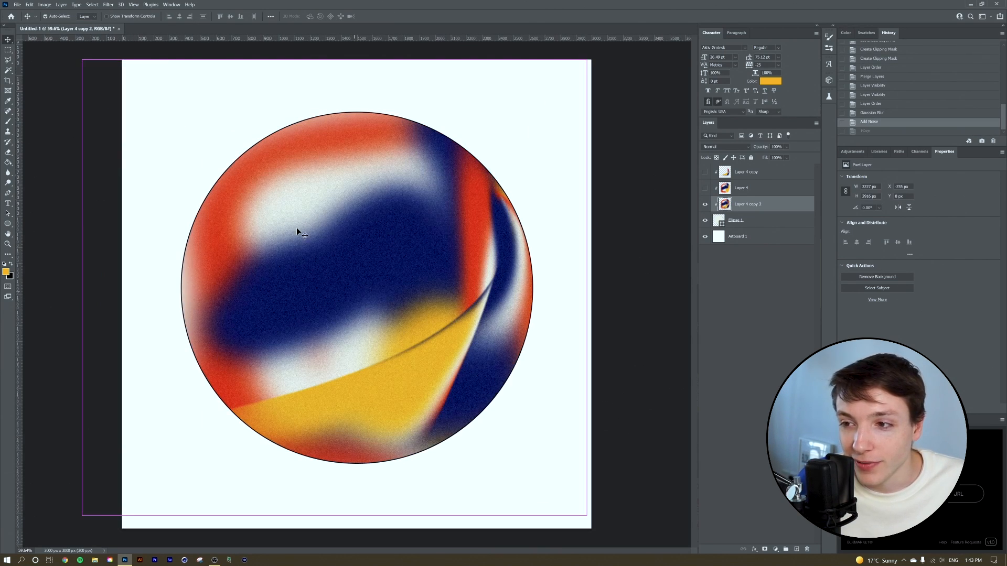
Rotate a Layer 4 copy with Free Transform and make Layer 4 visible again.
{"action": "left_click", "coordinate": [30, 4]}
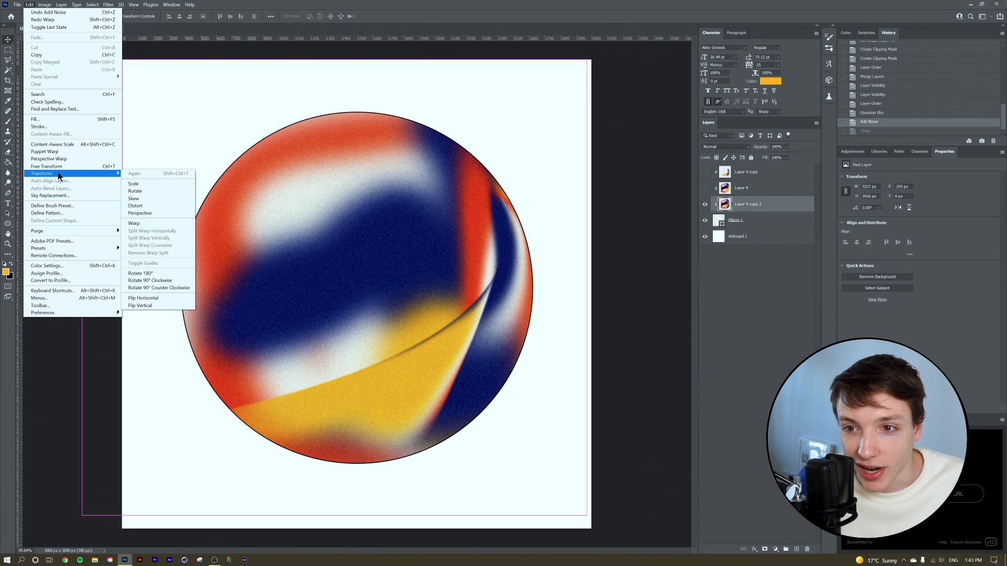
{"action": "left_click", "coordinate": [134, 223]}
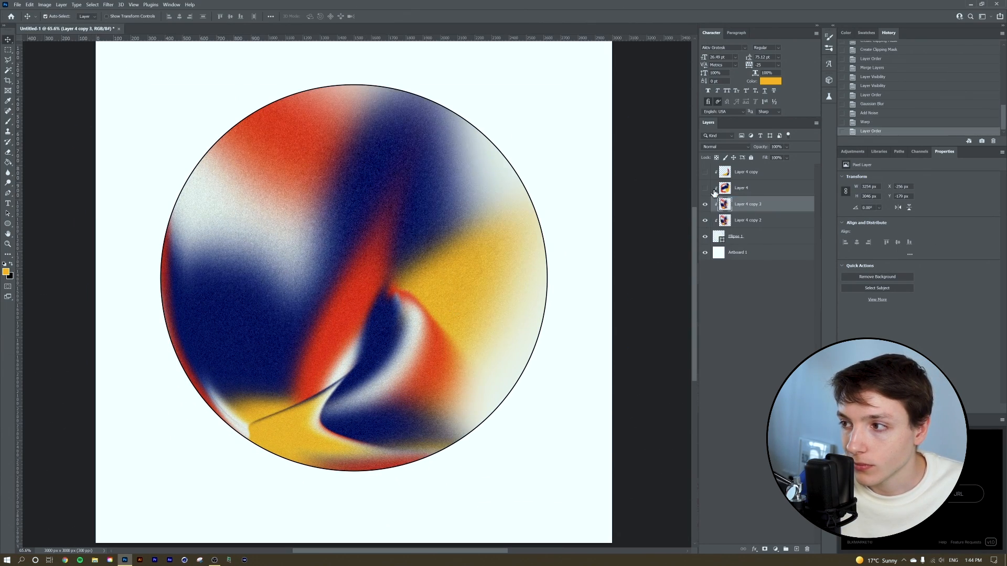
{"action": "left_click", "coordinate": [29, 5]}
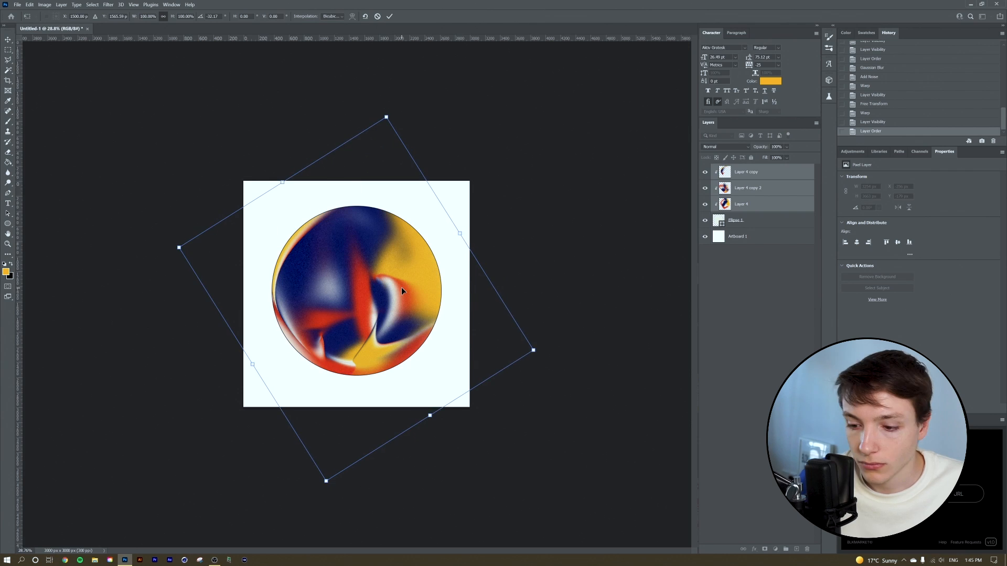
{"action": "right_click", "coordinate": [745, 169]}
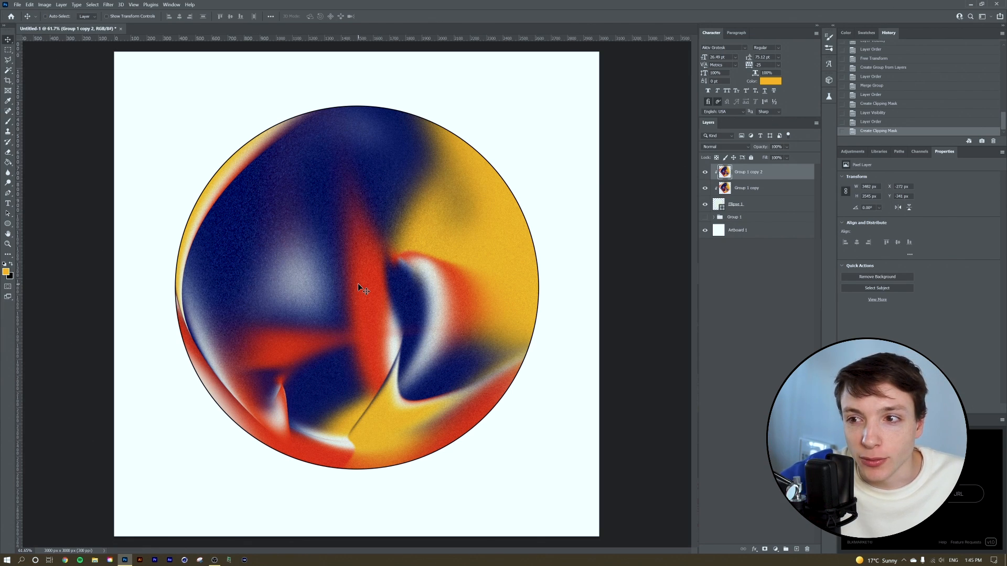
{"action": "mouse_move", "coordinate": [243, 307]}
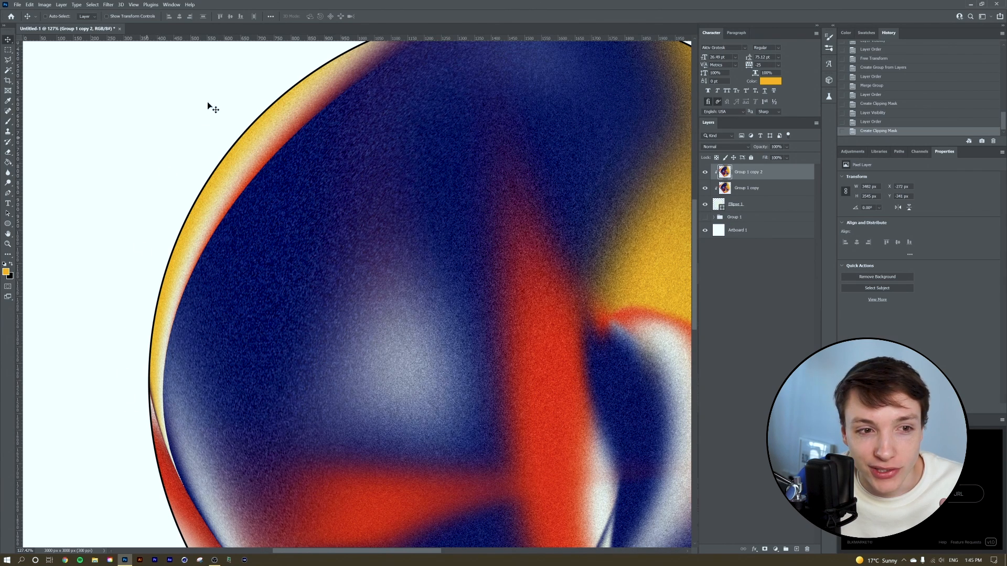
{"action": "mouse_move", "coordinate": [292, 178]}
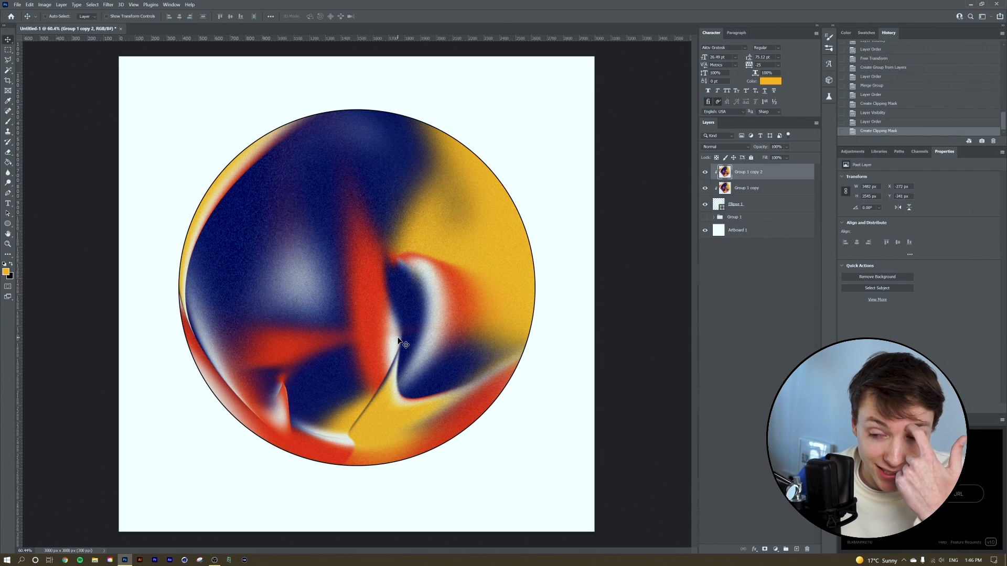
{"action": "mouse_move", "coordinate": [464, 348]}
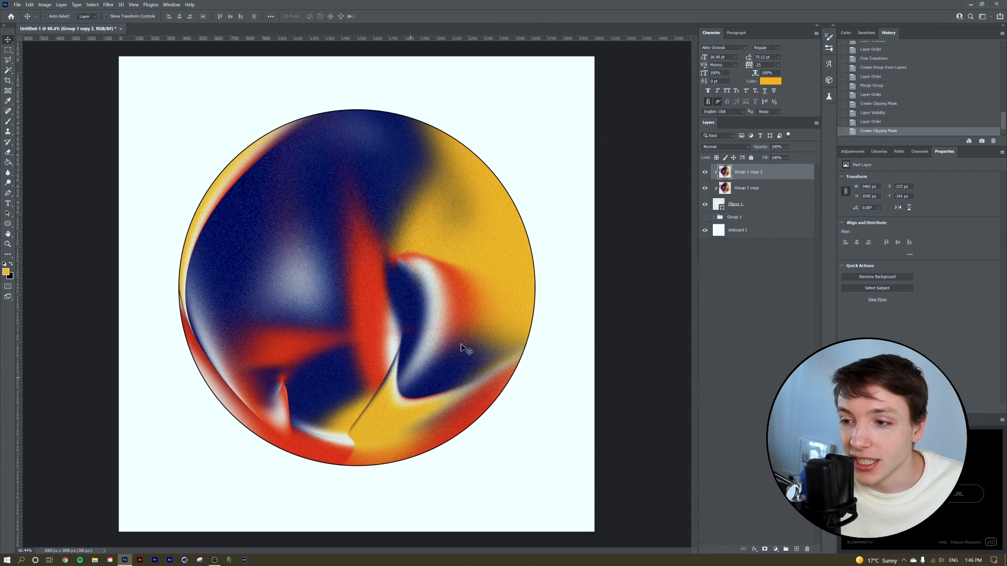
{"action": "mouse_move", "coordinate": [334, 292]}
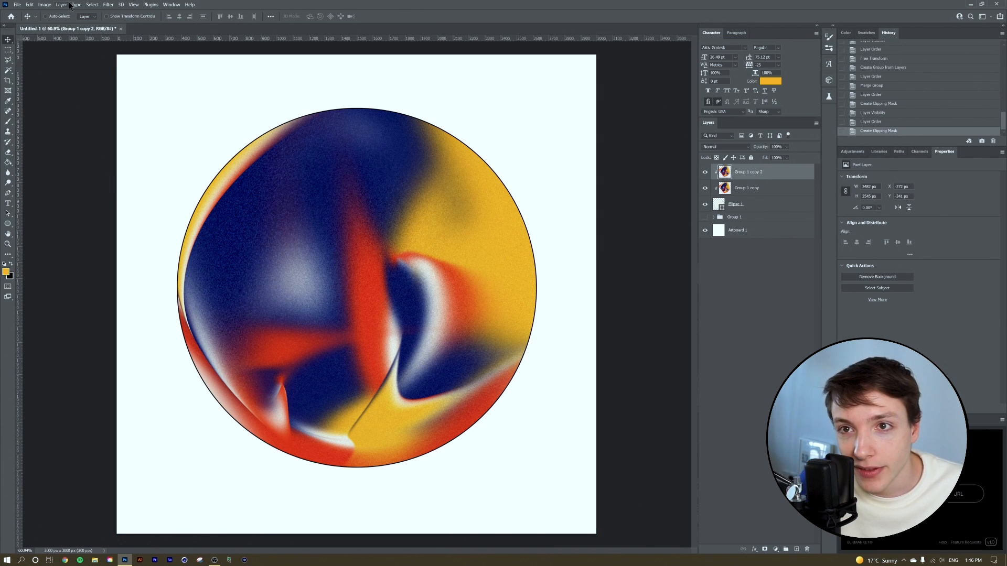
Apply a Threshold adjustment at level about 56 to the top orb copy.
{"action": "left_click", "coordinate": [43, 5]}
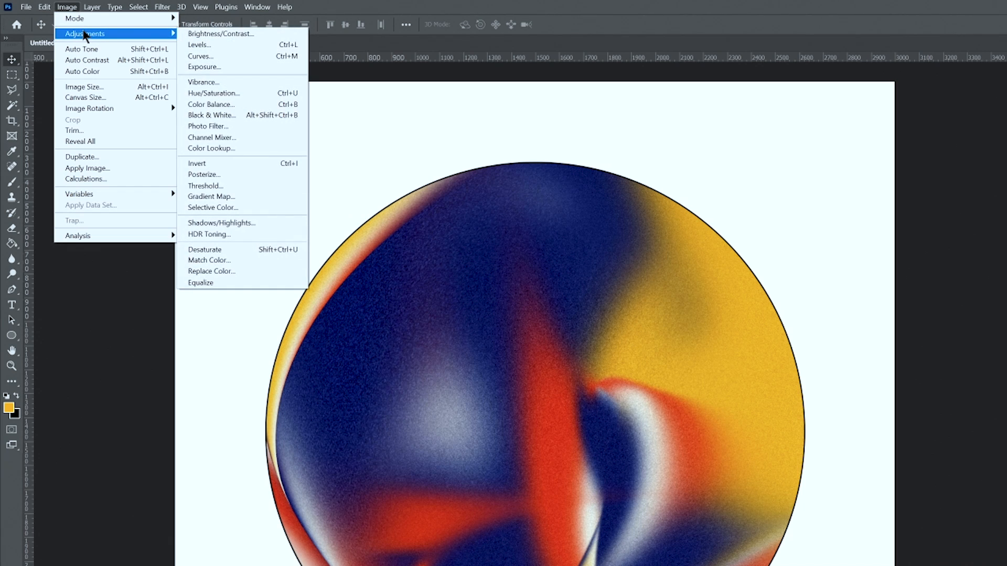
{"action": "left_click", "coordinate": [206, 186]}
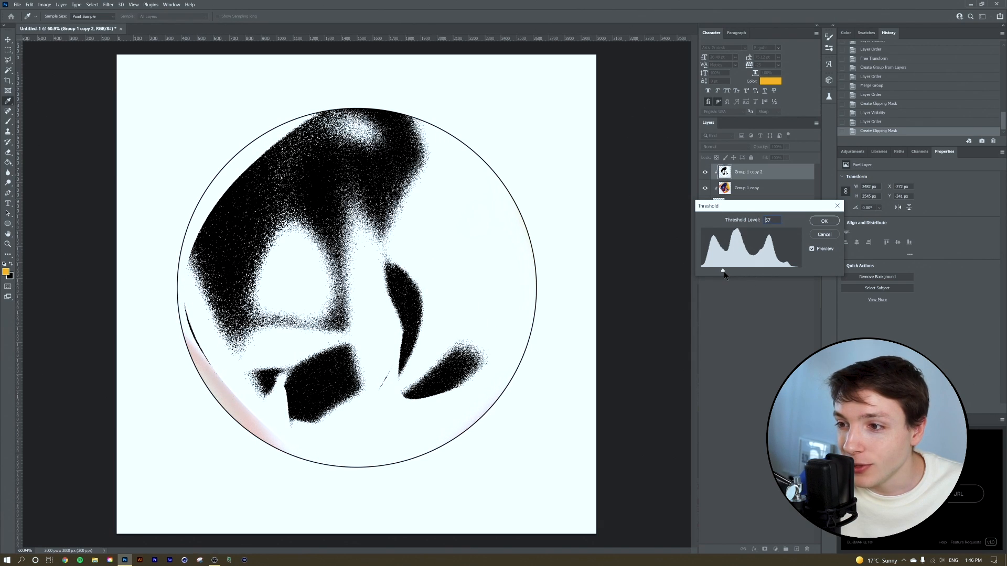
{"action": "left_click_drag", "start_coordinate": [725, 271], "coordinate": [712, 271]}
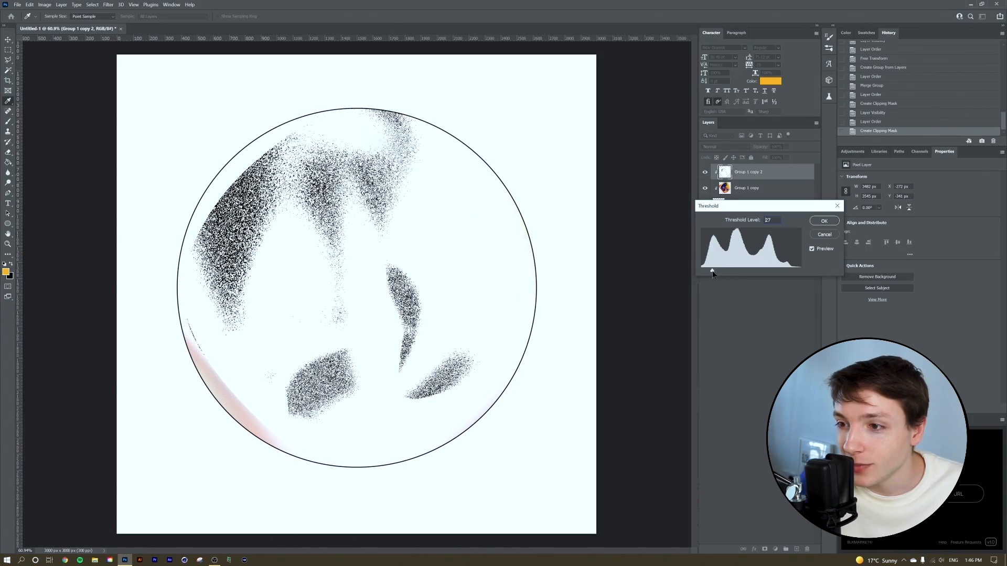
{"action": "left_click_drag", "start_coordinate": [712, 273], "coordinate": [724, 273]}
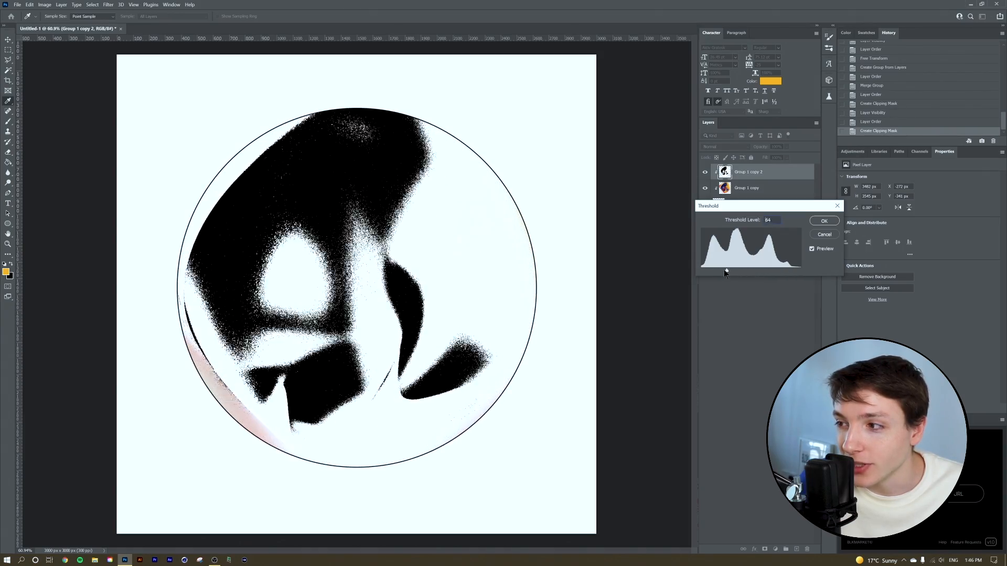
{"action": "left_click_drag", "start_coordinate": [727, 271], "coordinate": [724, 271]}
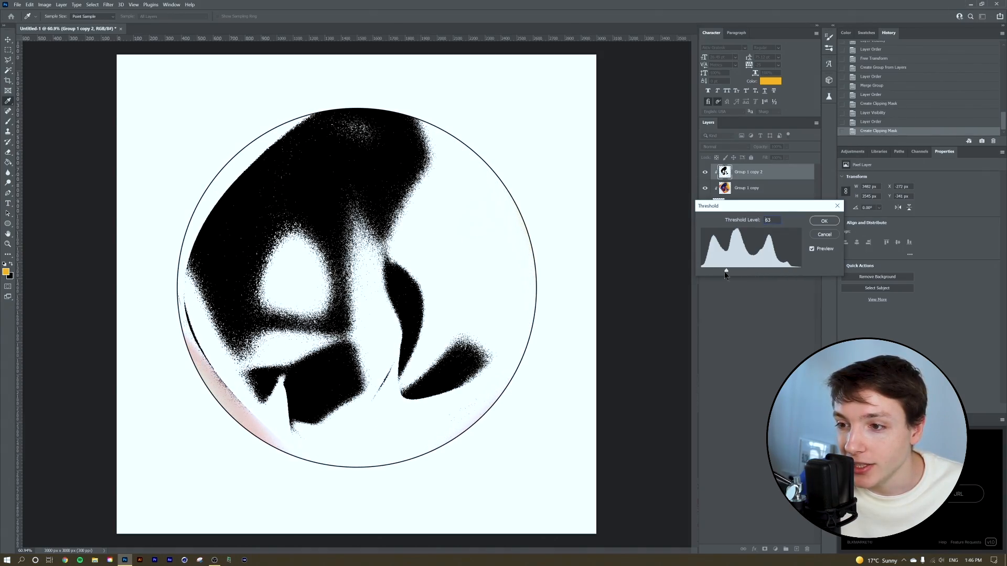
{"action": "left_click_drag", "start_coordinate": [727, 270], "coordinate": [723, 271]}
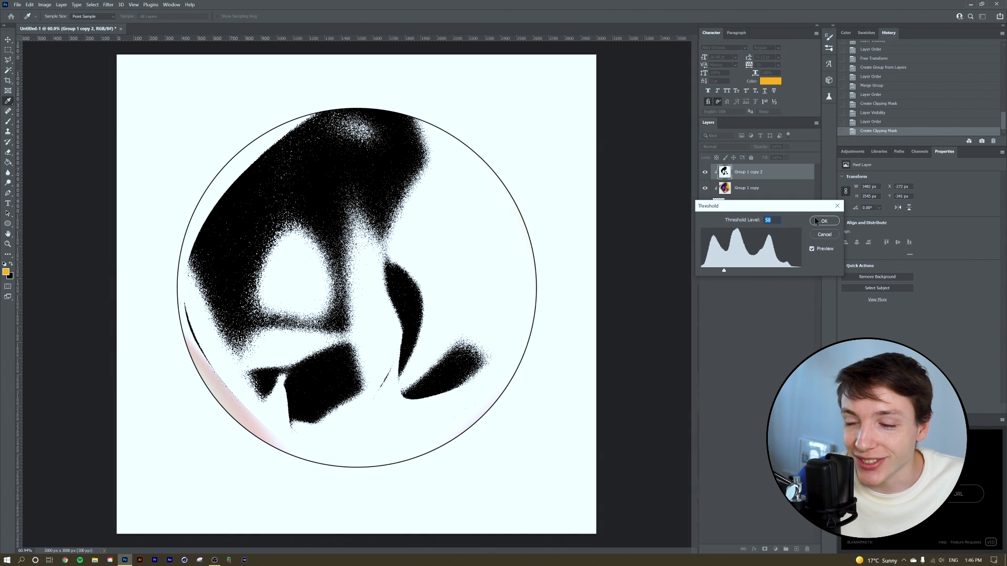
{"action": "left_click", "coordinate": [825, 221]}
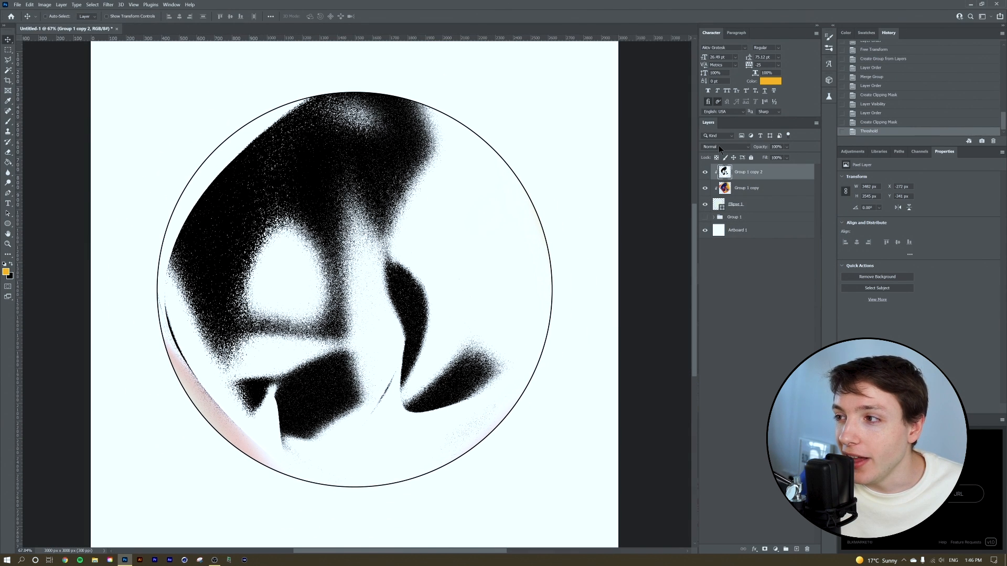
Set the threshold layer's blend mode to Darker Color and nudge it downward.
{"action": "left_click", "coordinate": [717, 146]}
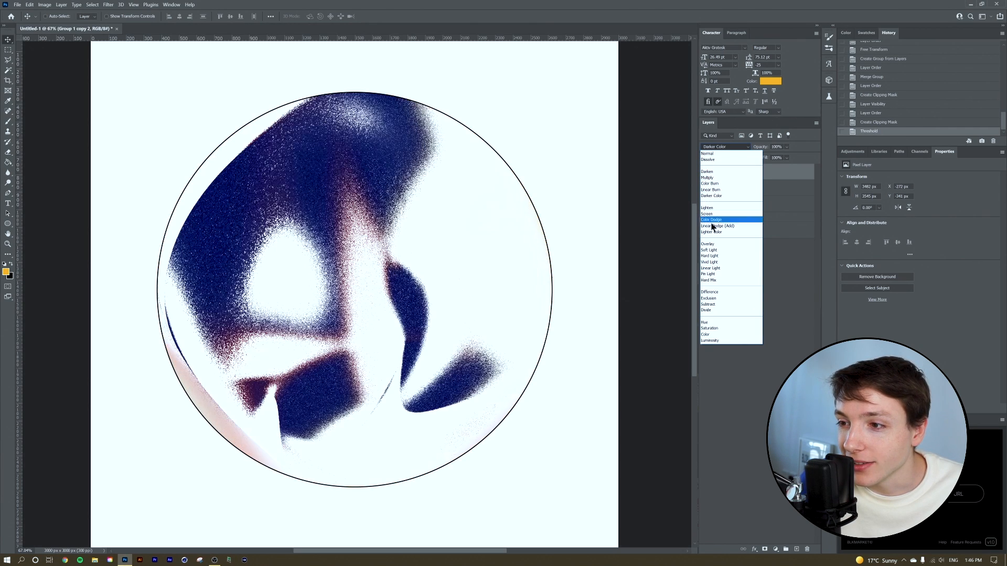
{"action": "left_click", "coordinate": [704, 321]}
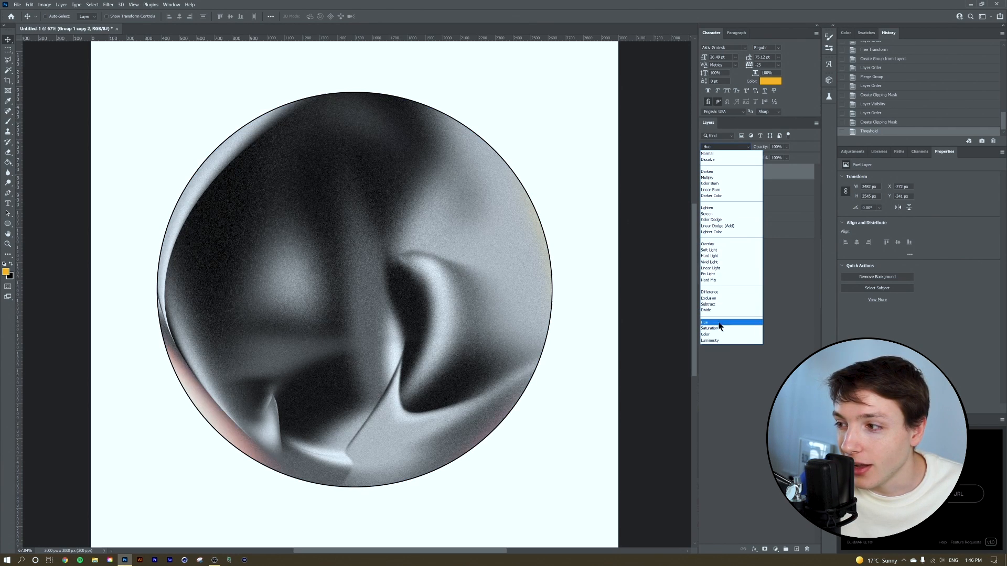
{"action": "left_click", "coordinate": [711, 189]}
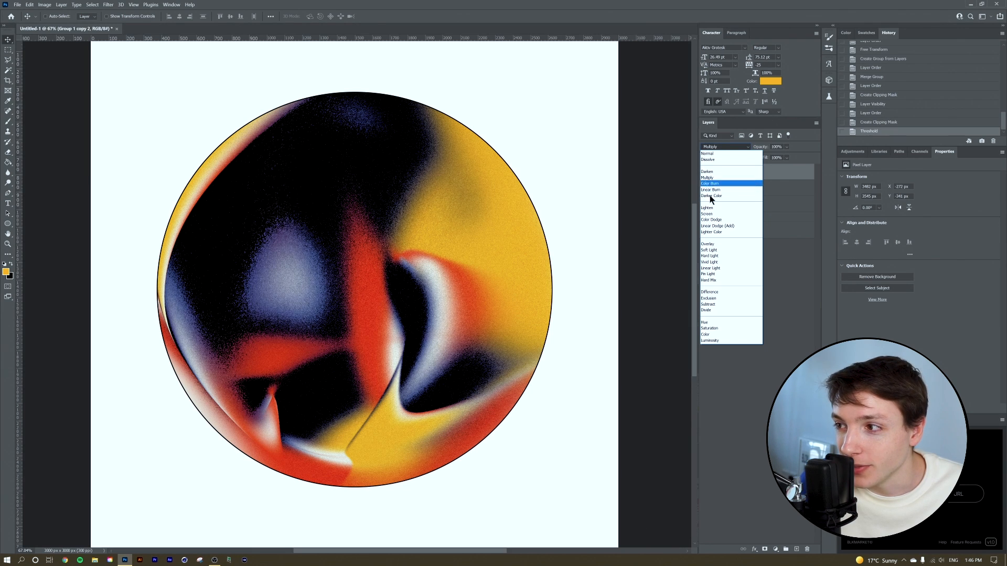
{"action": "left_click", "coordinate": [712, 195]}
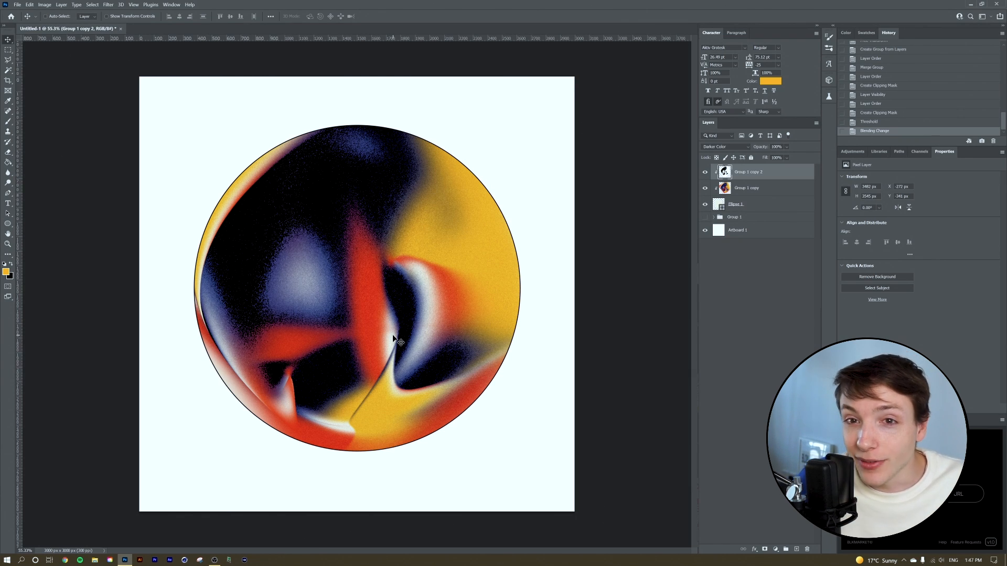
{"action": "mouse_move", "coordinate": [400, 341]}
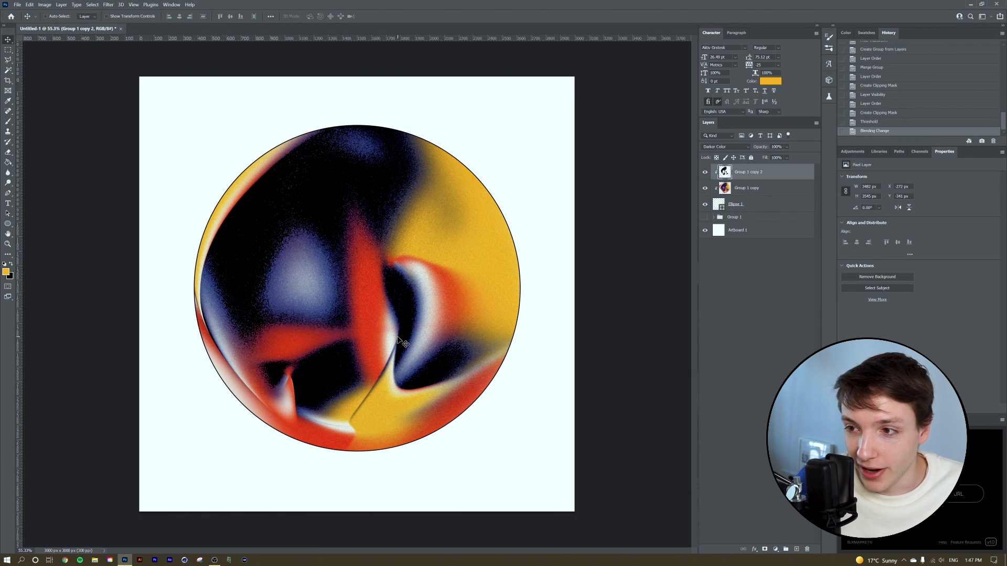
{"action": "left_click_drag", "start_coordinate": [404, 340], "coordinate": [398, 392]}
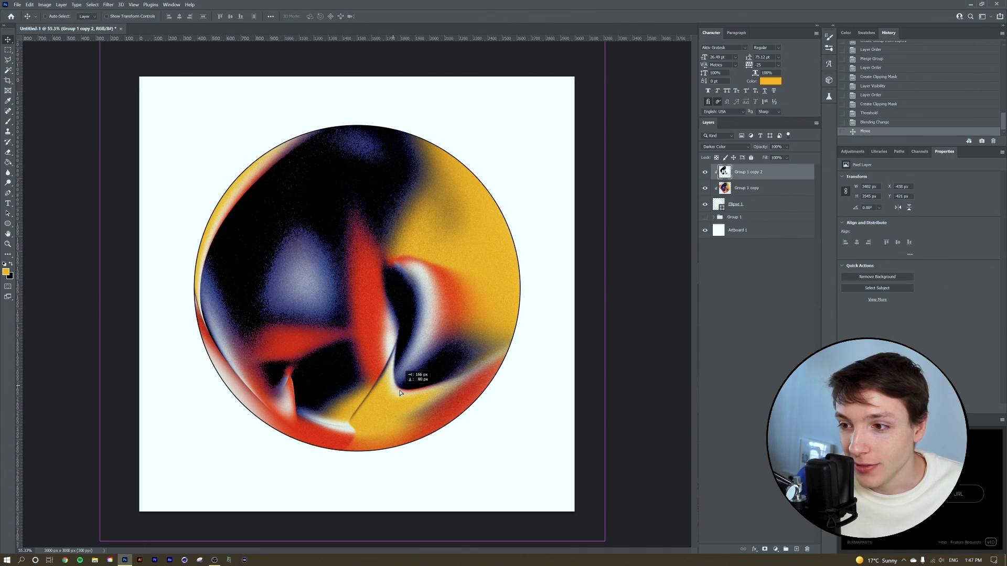
{"action": "left_click_drag", "start_coordinate": [401, 391], "coordinate": [385, 369]}
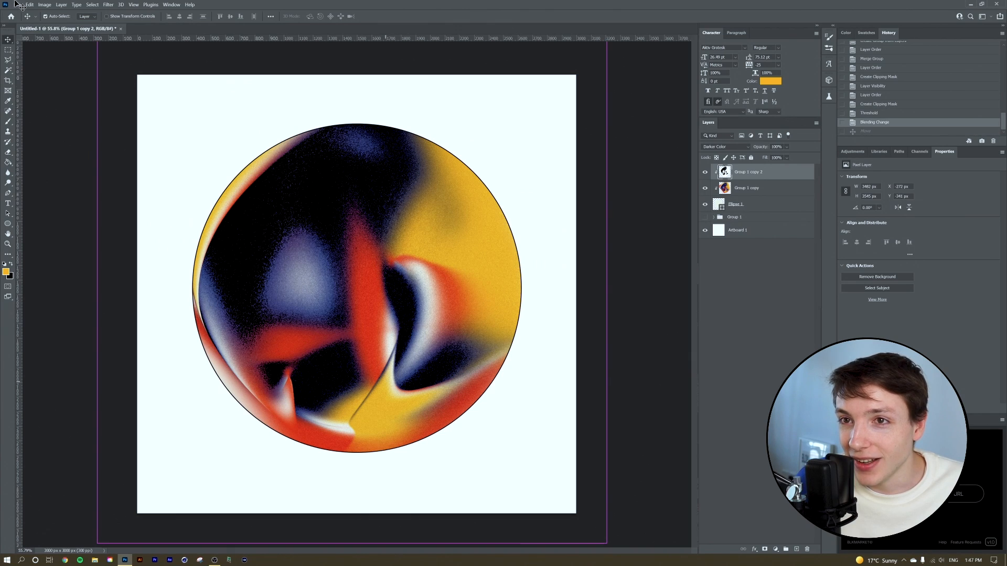
Enlarge and rotate the threshold layer, then set its blend mode to Multiply.
{"action": "left_click", "coordinate": [29, 5]}
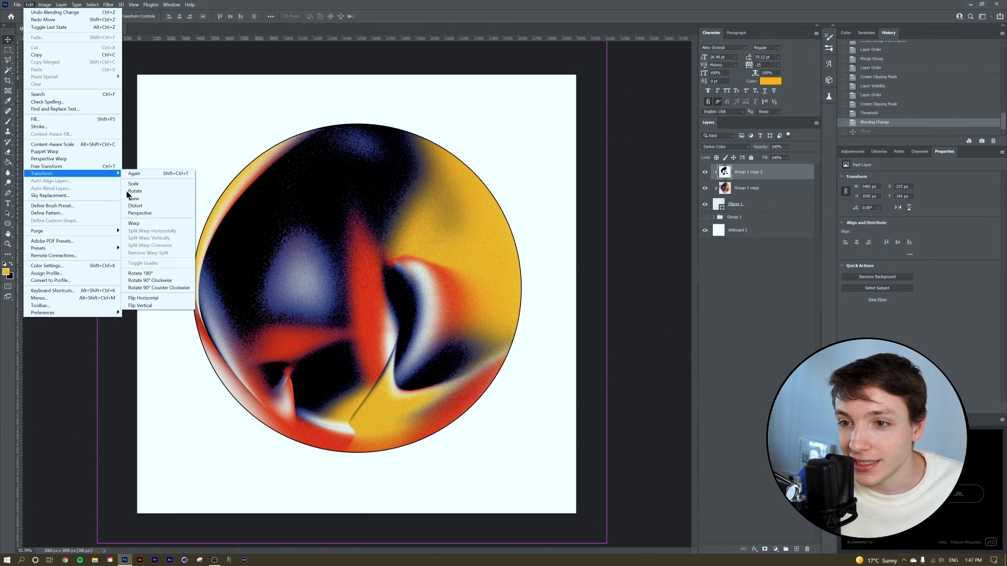
{"action": "left_click", "coordinate": [134, 222]}
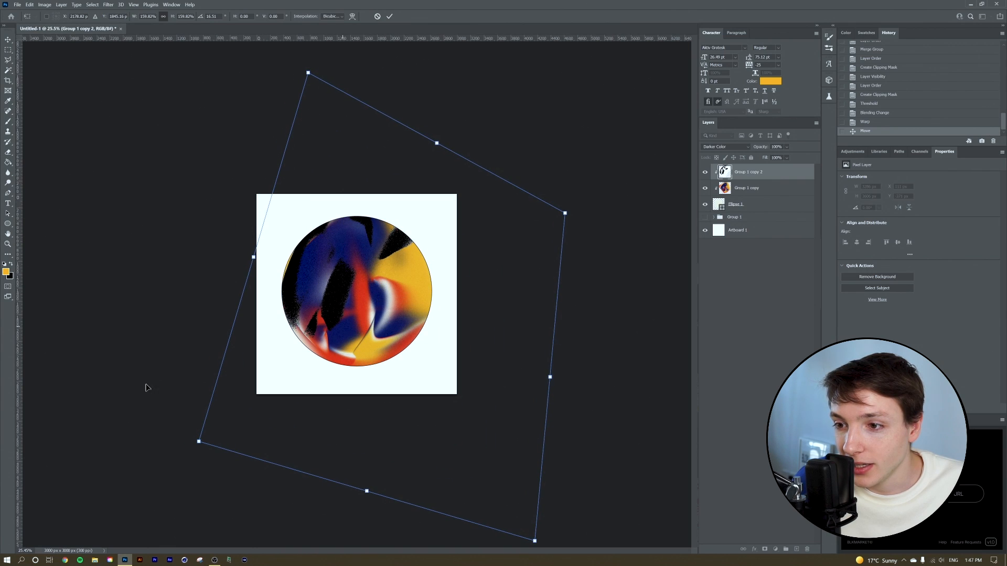
{"action": "left_click_drag", "start_coordinate": [199, 441], "coordinate": [225, 358]}
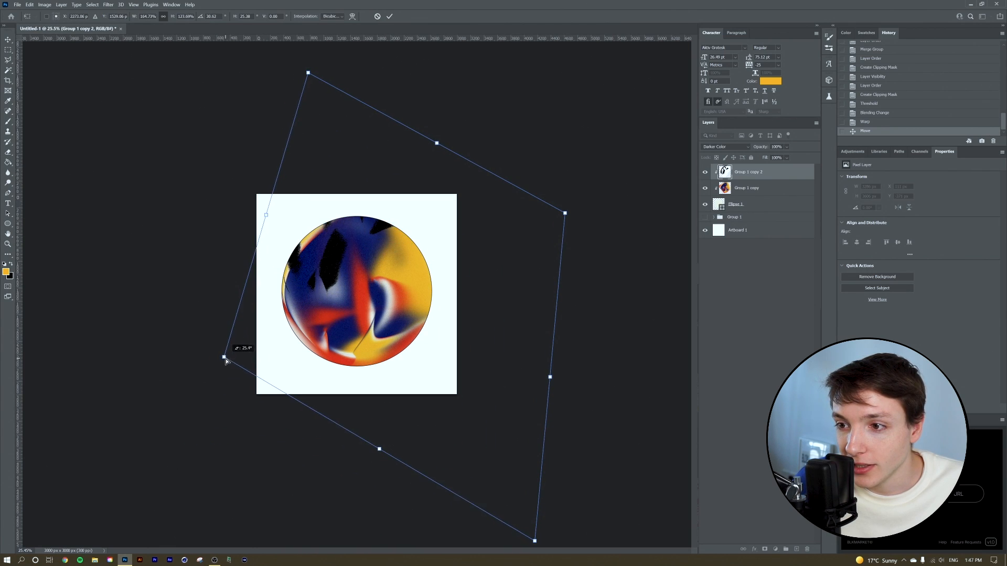
{"action": "left_click_drag", "start_coordinate": [224, 357], "coordinate": [218, 393]}
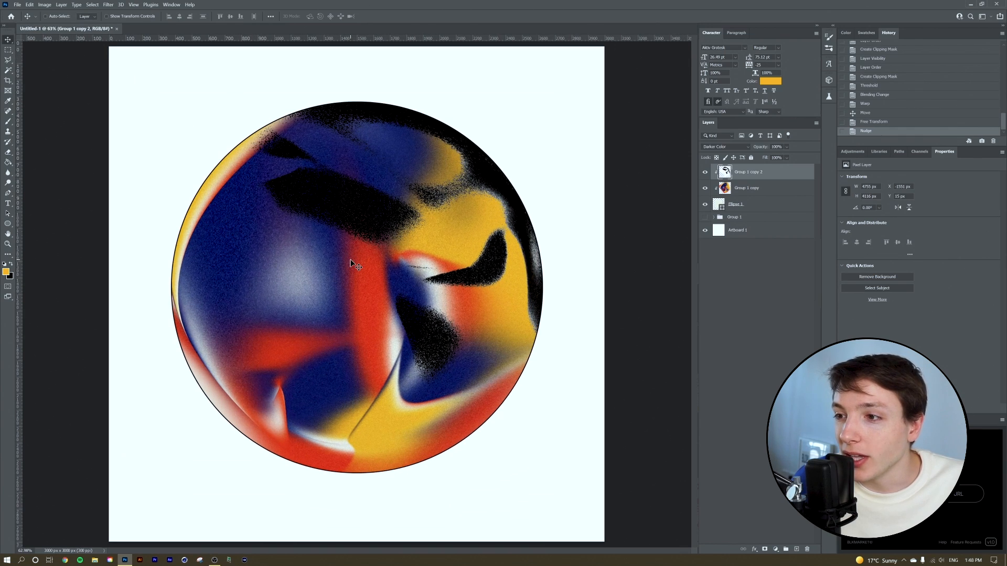
{"action": "left_click", "coordinate": [724, 146]}
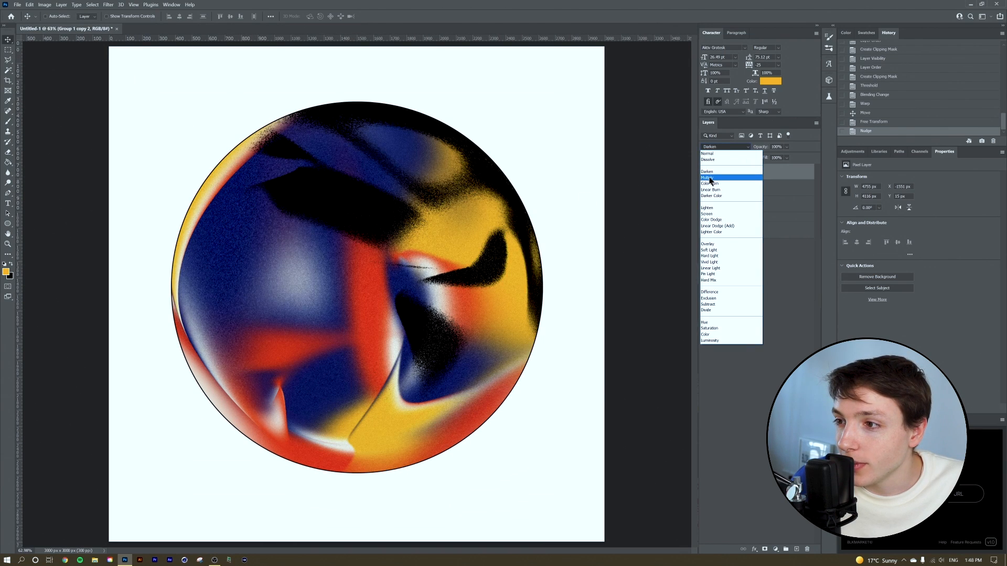
{"action": "left_click", "coordinate": [709, 178]}
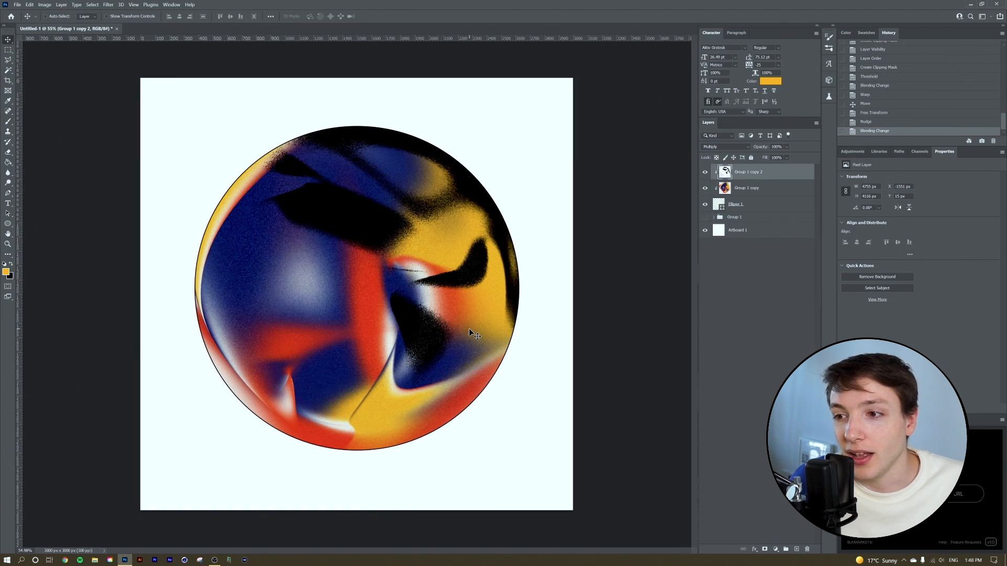
{"action": "mouse_move", "coordinate": [383, 258]}
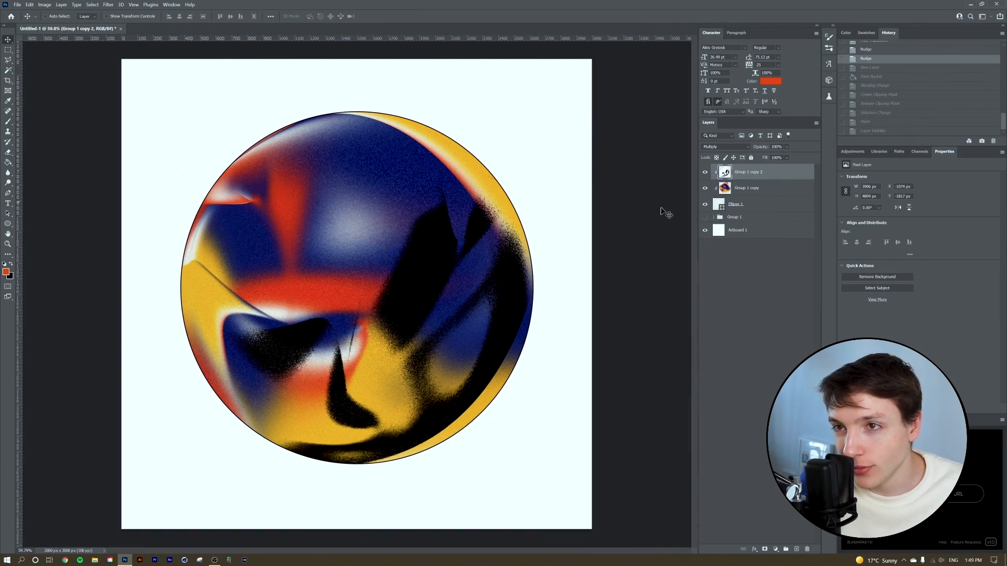
Select the black highlight shapes with Select > Color Range.
{"action": "left_click", "coordinate": [137, 7]}
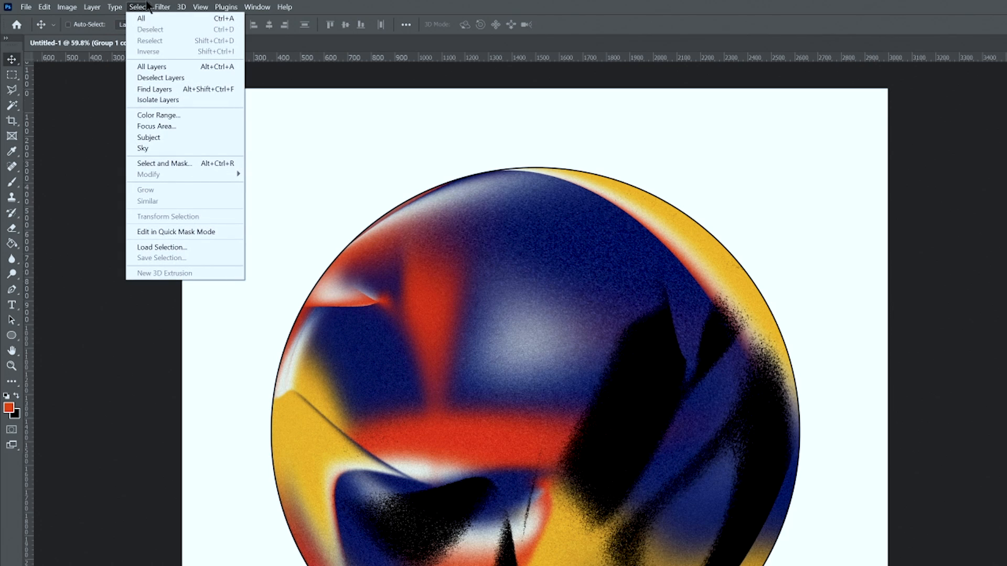
{"action": "left_click", "coordinate": [158, 115]}
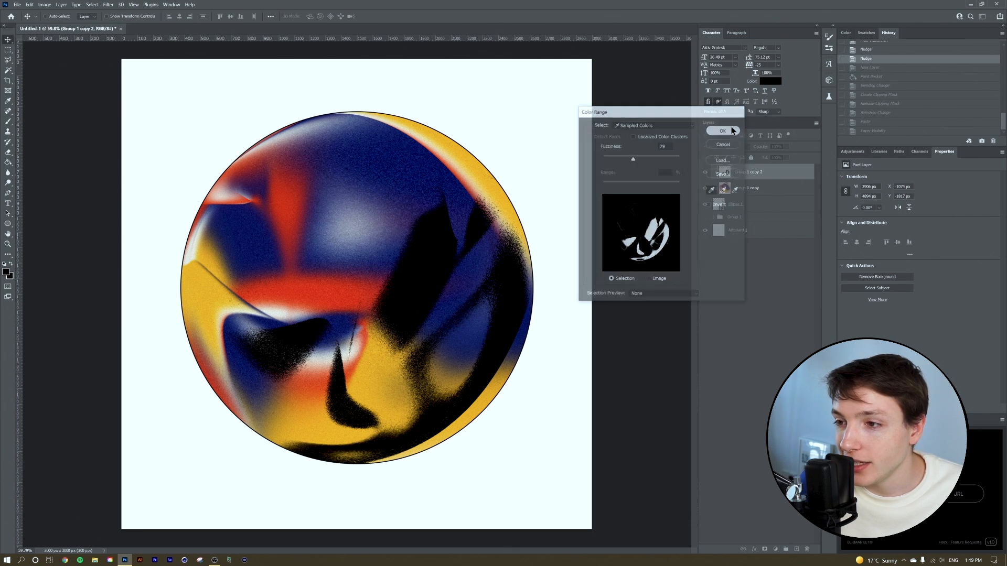
{"action": "left_click", "coordinate": [722, 131]}
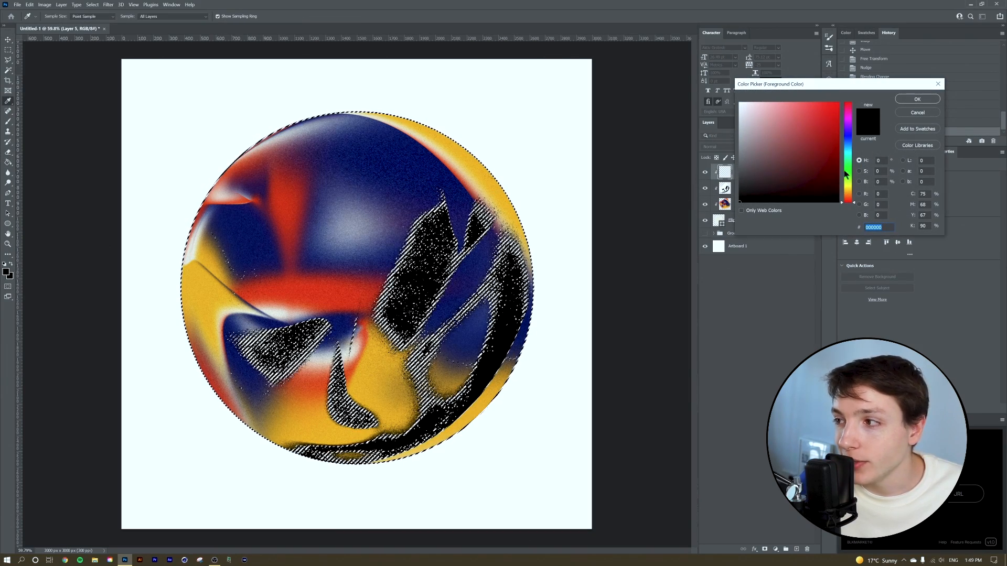
Set the foreground colour to orange-red #ce3500 for the fill.
{"action": "left_click", "coordinate": [833, 115]}
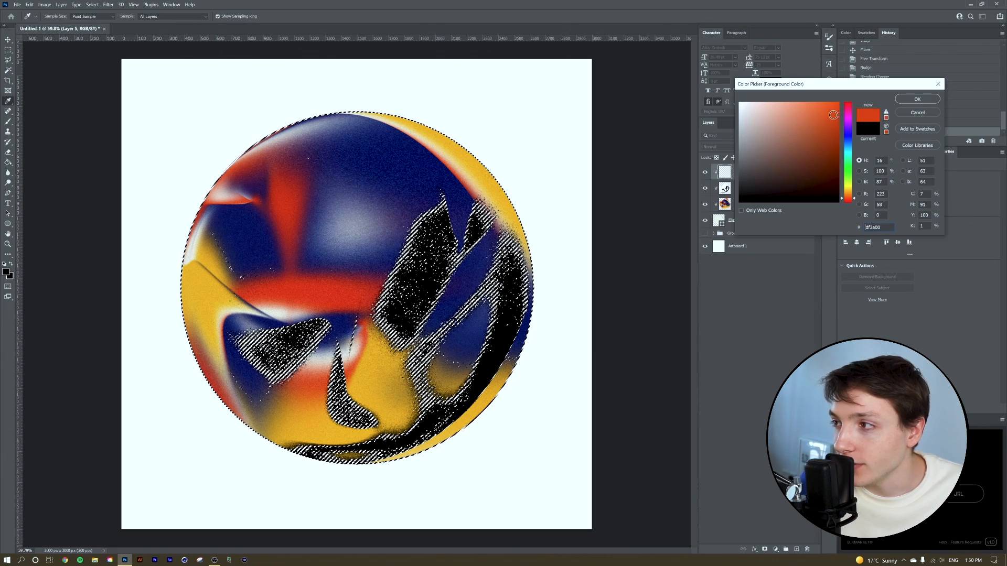
{"action": "left_click", "coordinate": [833, 115]}
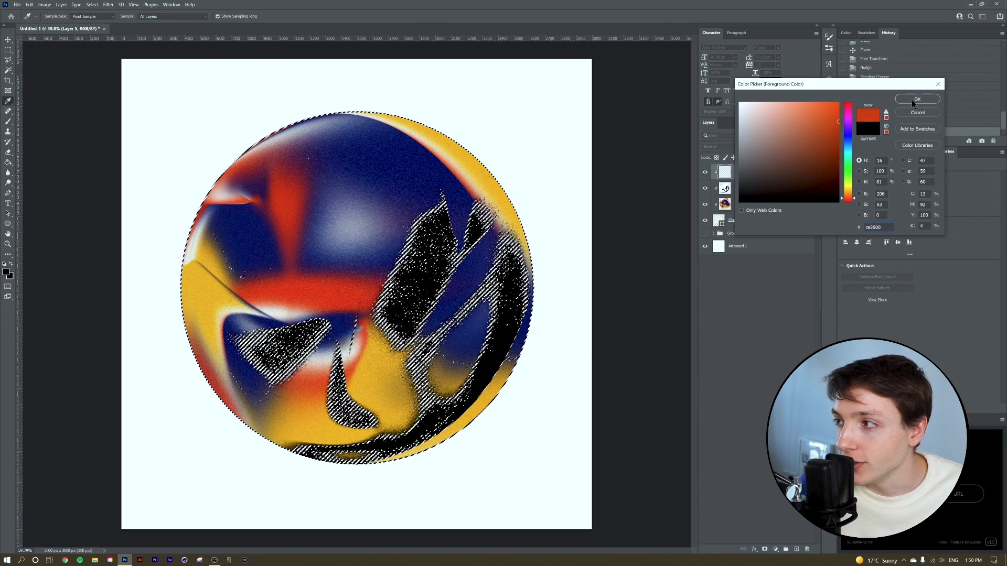
{"action": "left_click", "coordinate": [917, 99]}
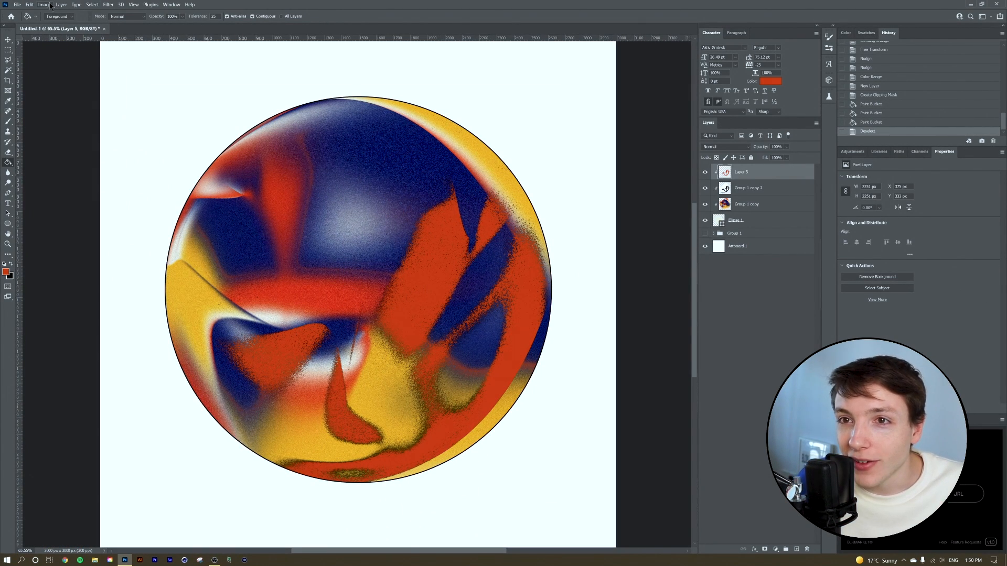
Try several hue values on the highlight shapes and settle near -2 to keep them orange-red.
{"action": "left_click", "coordinate": [44, 5]}
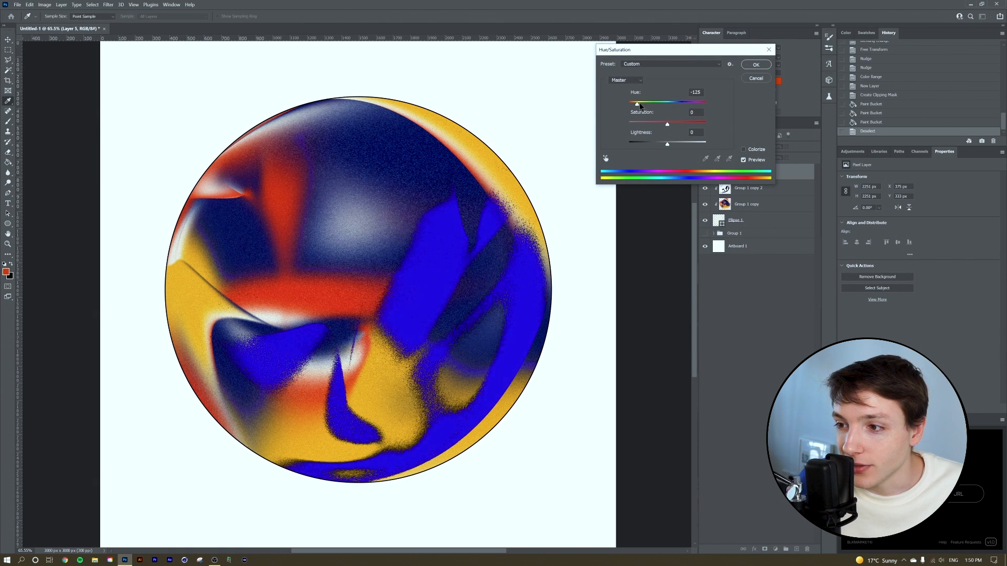
{"action": "left_click_drag", "start_coordinate": [636, 102], "coordinate": [656, 103]}
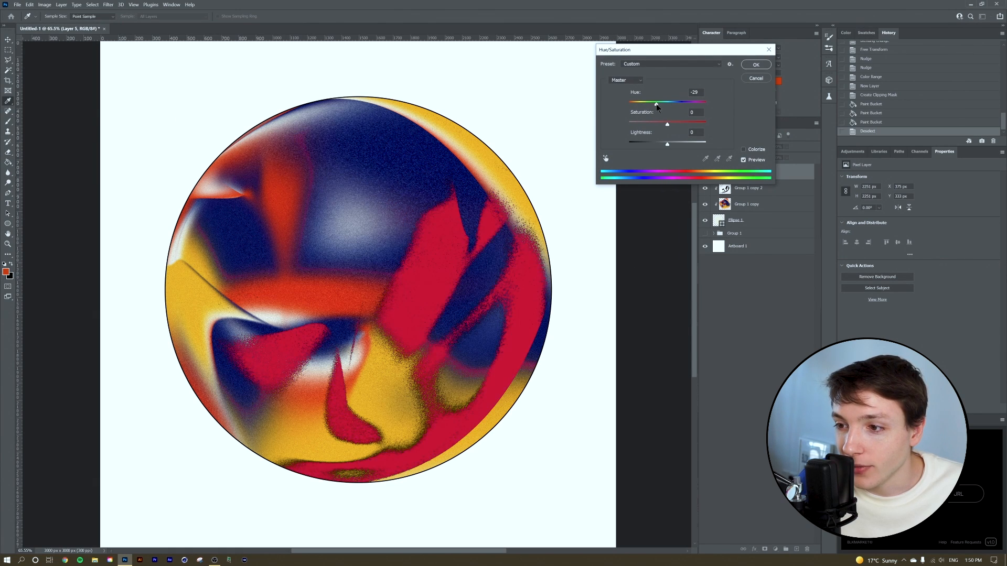
{"action": "left_click_drag", "start_coordinate": [654, 103], "coordinate": [654, 103]}
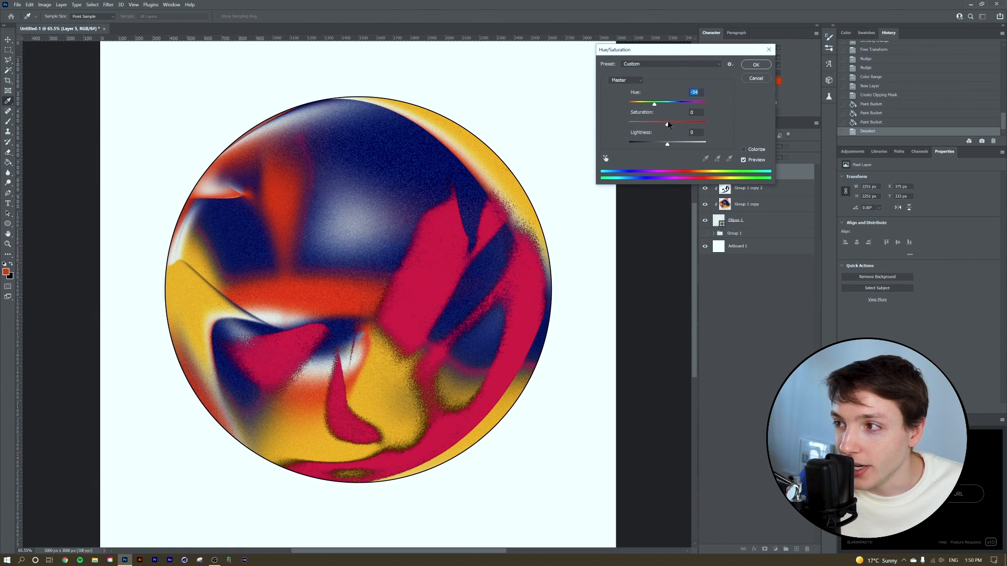
{"action": "left_click", "coordinate": [693, 112]}
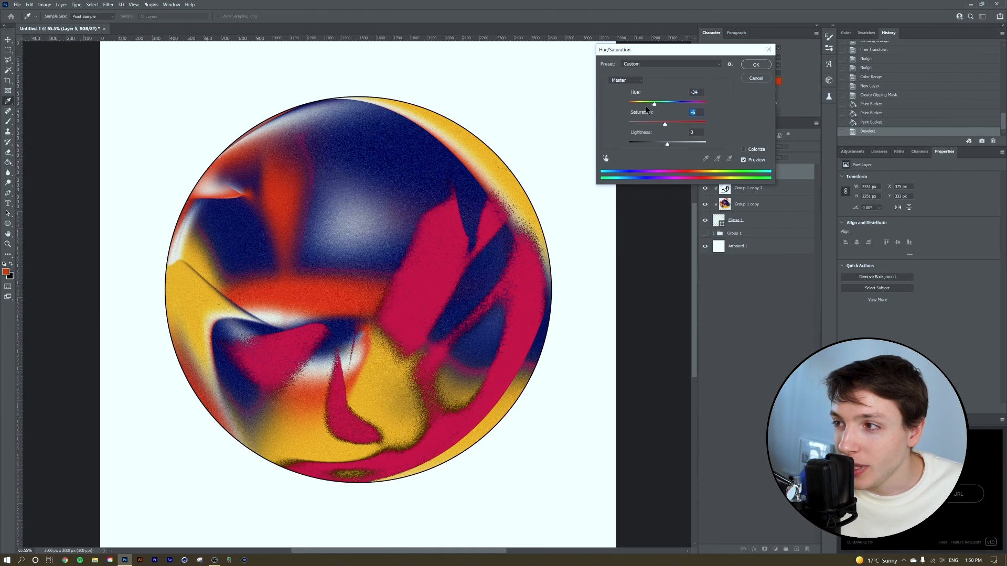
{"action": "left_click_drag", "start_coordinate": [654, 103], "coordinate": [690, 103]}
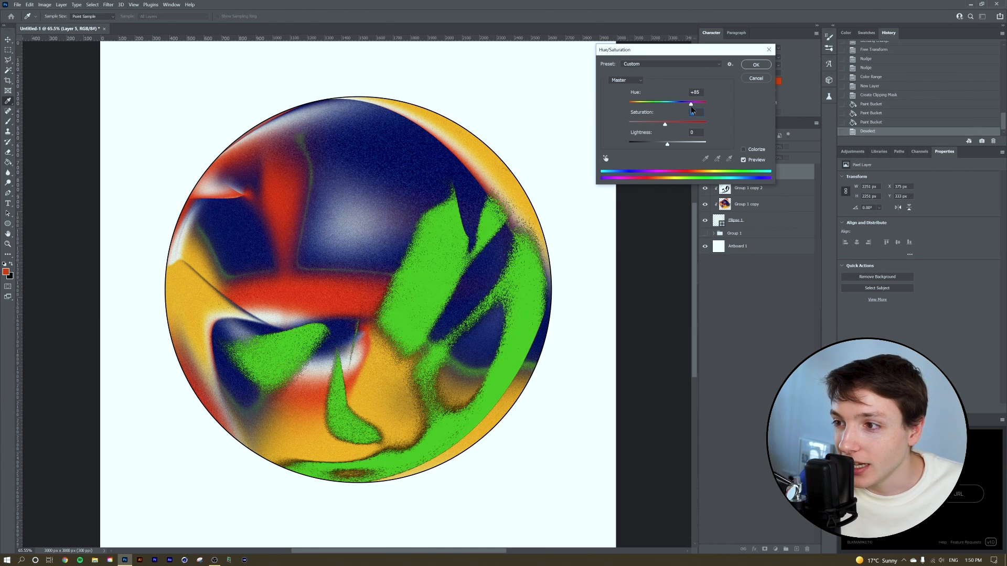
{"action": "left_click_drag", "start_coordinate": [691, 103], "coordinate": [699, 103]}
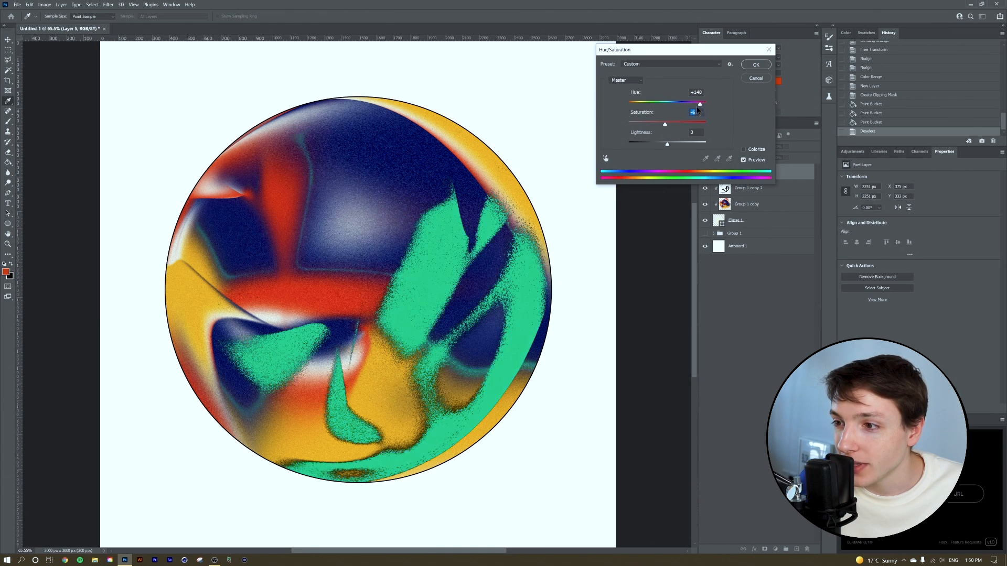
{"action": "left_click_drag", "start_coordinate": [699, 103], "coordinate": [666, 103]}
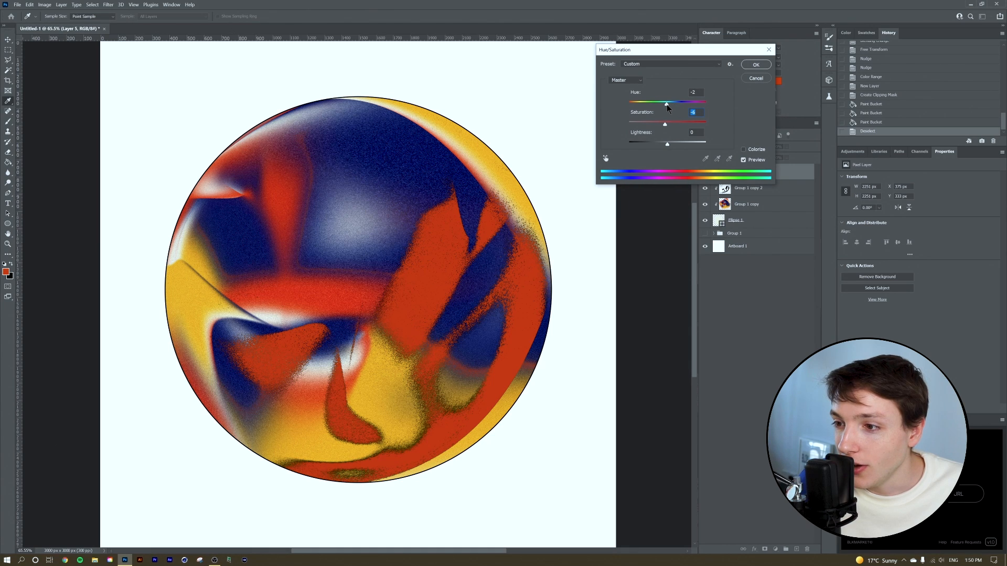
{"action": "left_click", "coordinate": [755, 64]}
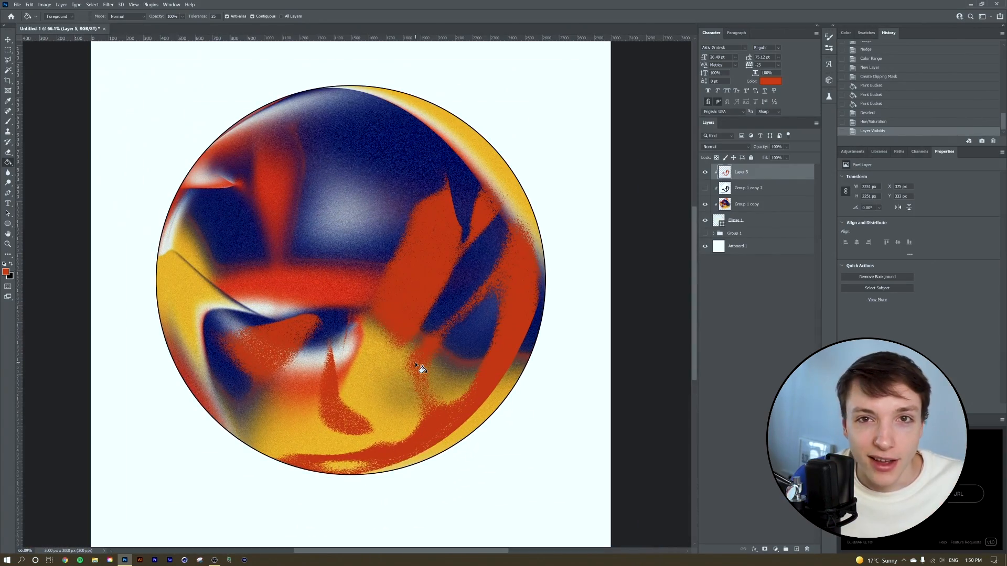
{"action": "mouse_move", "coordinate": [363, 263]}
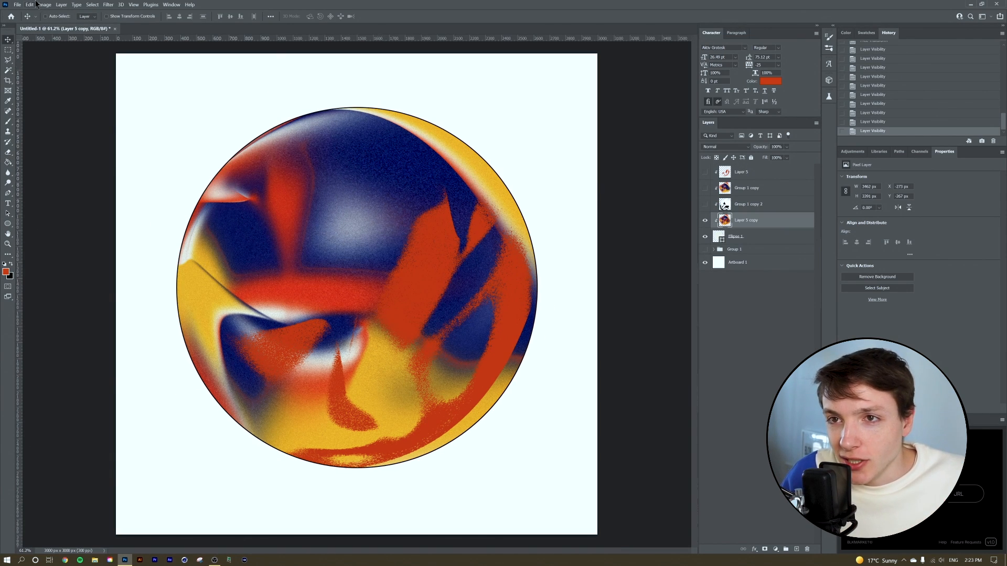
Apply a 4.4 px Gaussian Blur to the merged orb.
{"action": "left_click", "coordinate": [108, 5]}
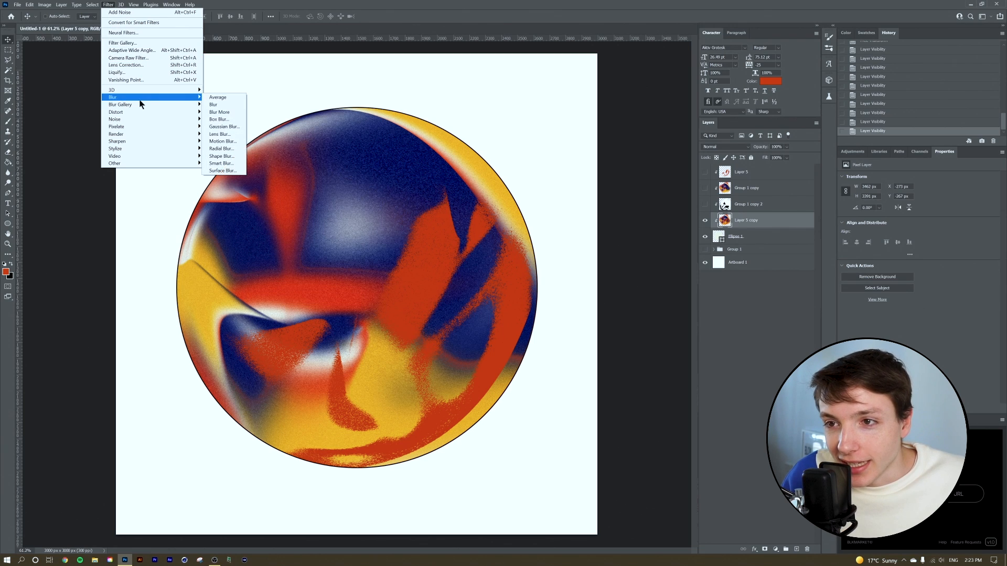
{"action": "left_click", "coordinate": [224, 126]}
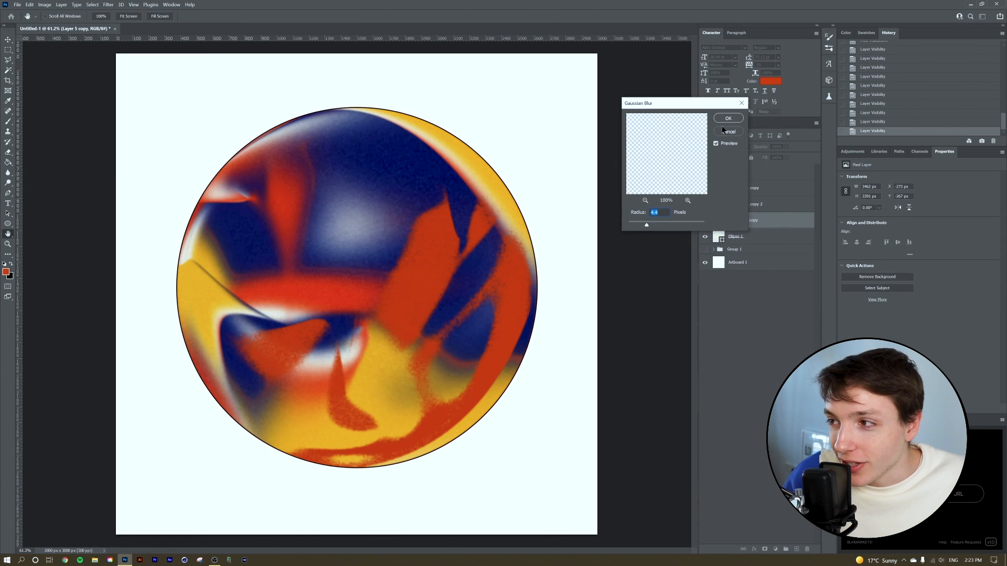
{"action": "left_click", "coordinate": [108, 5]}
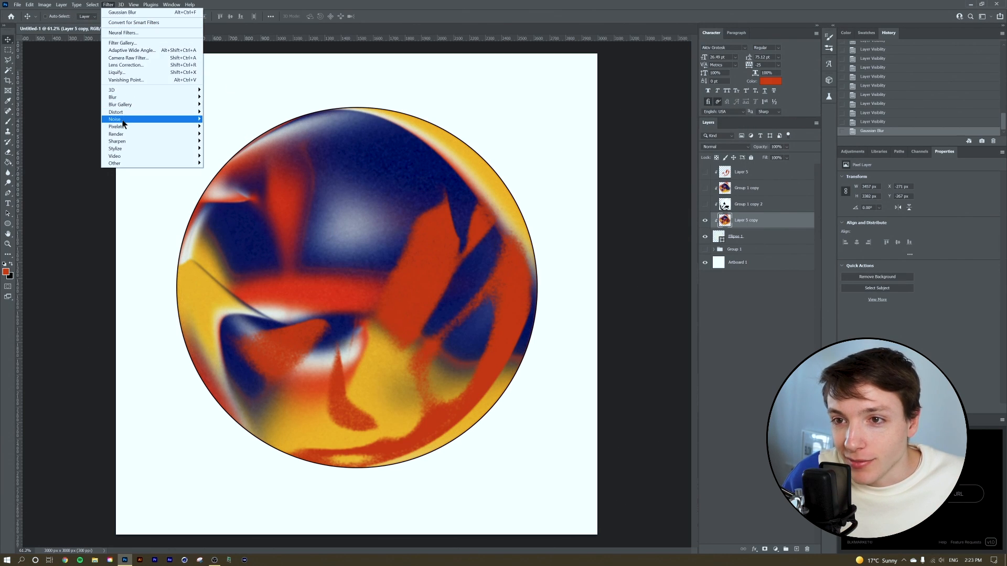
Add 12.5% Gaussian monochromatic noise to the orb.
{"action": "left_click", "coordinate": [114, 119]}
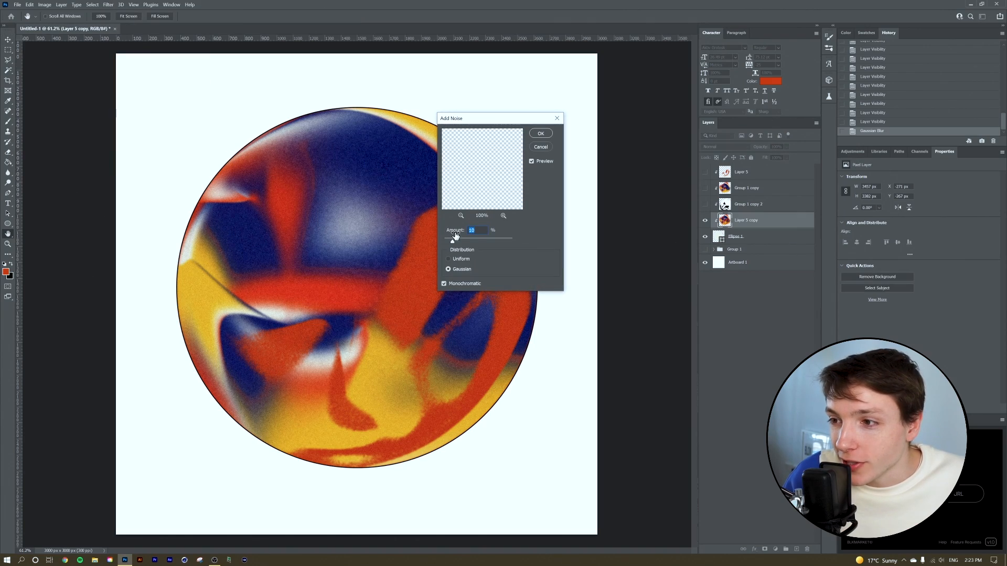
{"action": "left_click_drag", "start_coordinate": [451, 238], "coordinate": [456, 238]}
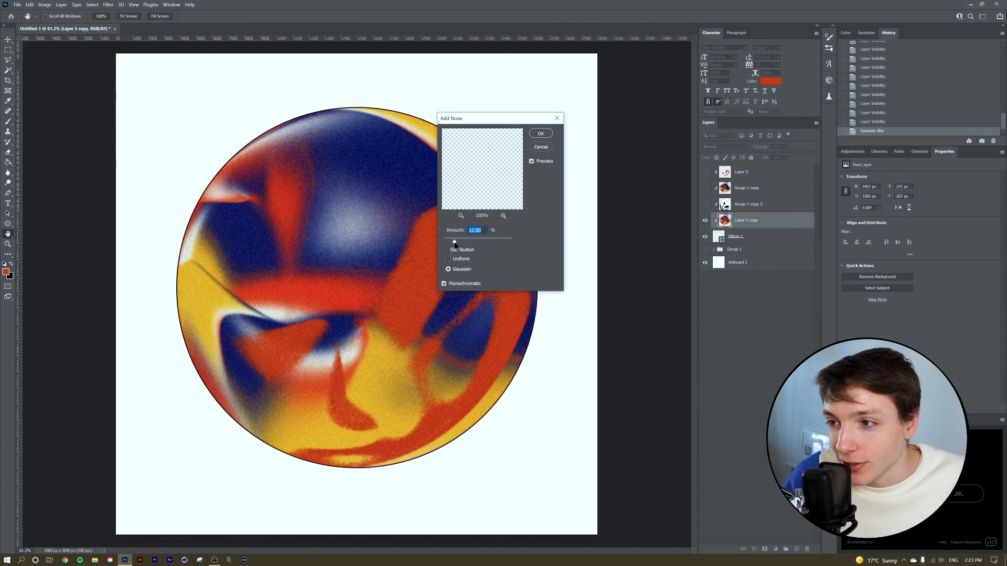
{"action": "left_click", "coordinate": [540, 133]}
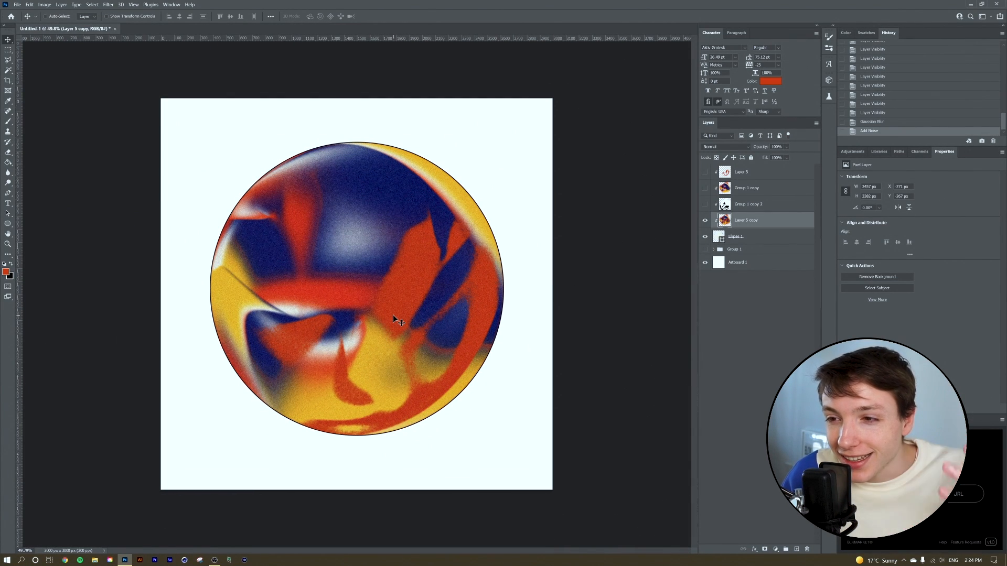
{"action": "mouse_move", "coordinate": [404, 314]}
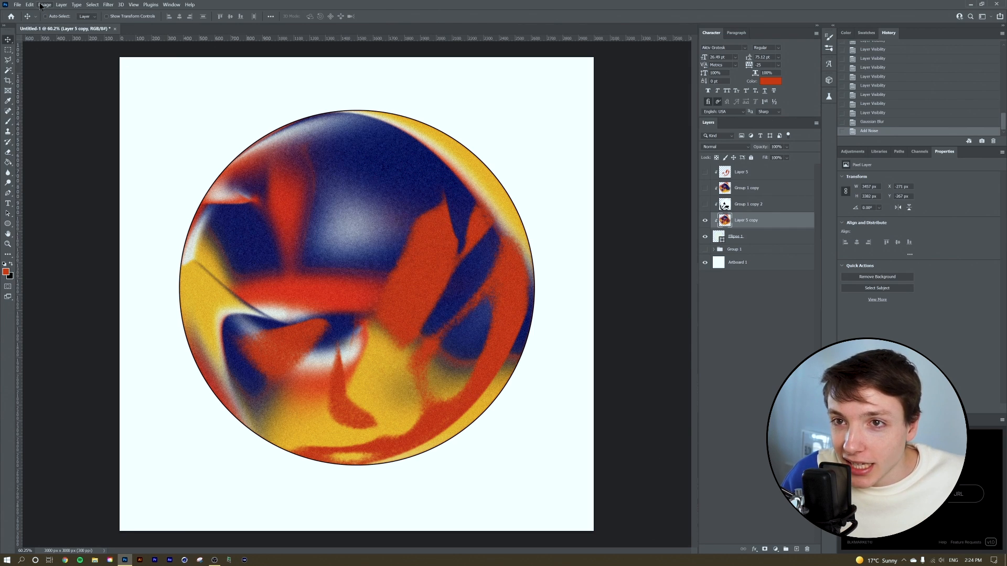
Shift the orb's hue to -14 with Hue/Saturation for redder tones.
{"action": "left_click", "coordinate": [46, 4]}
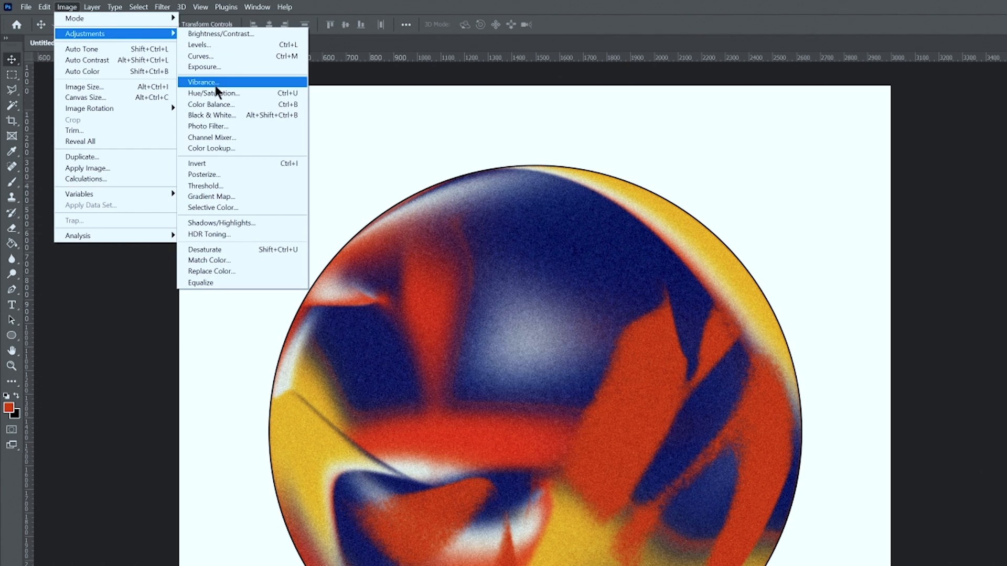
{"action": "left_click", "coordinate": [213, 93]}
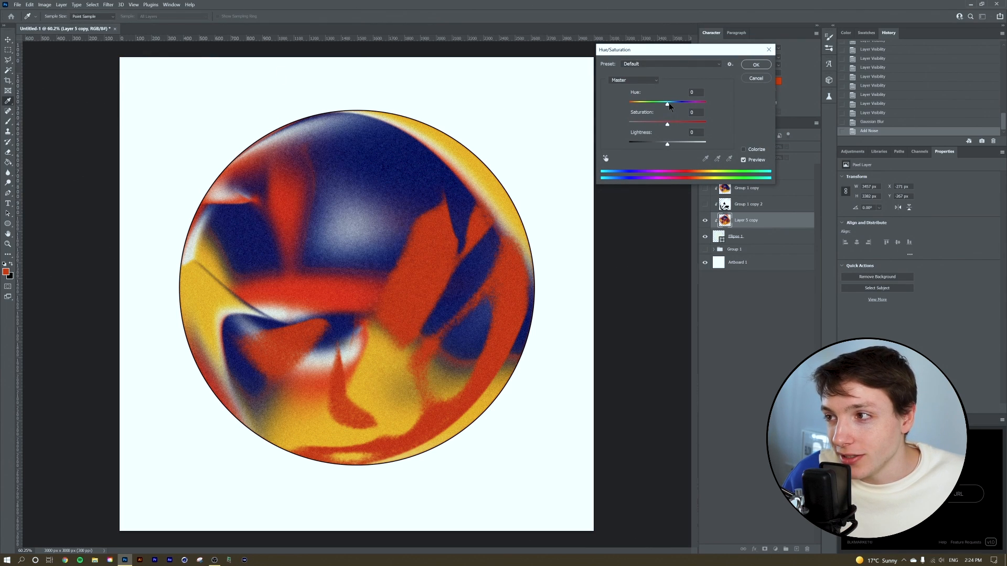
{"action": "left_click_drag", "start_coordinate": [667, 103], "coordinate": [662, 102]}
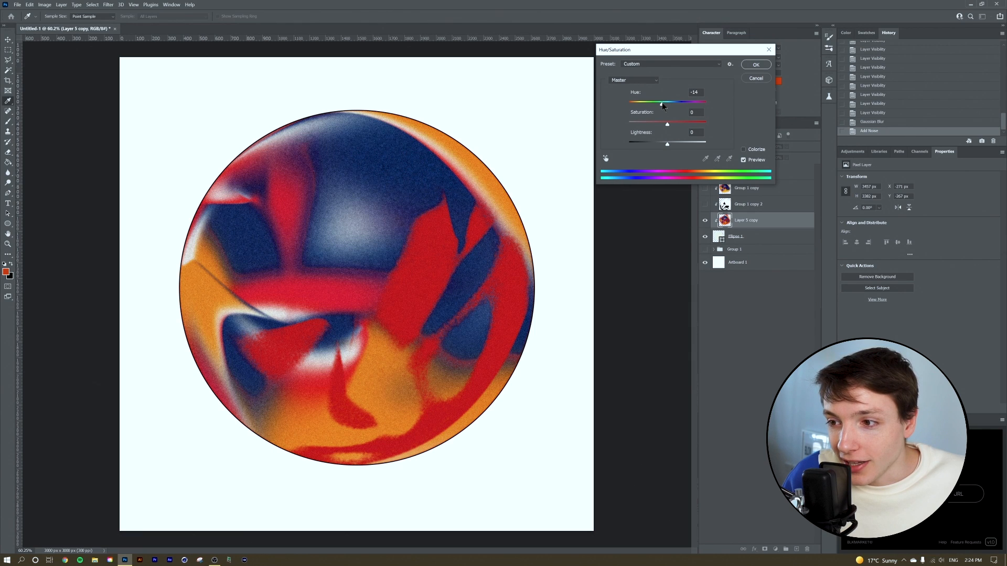
{"action": "left_click_drag", "start_coordinate": [666, 124], "coordinate": [678, 124]}
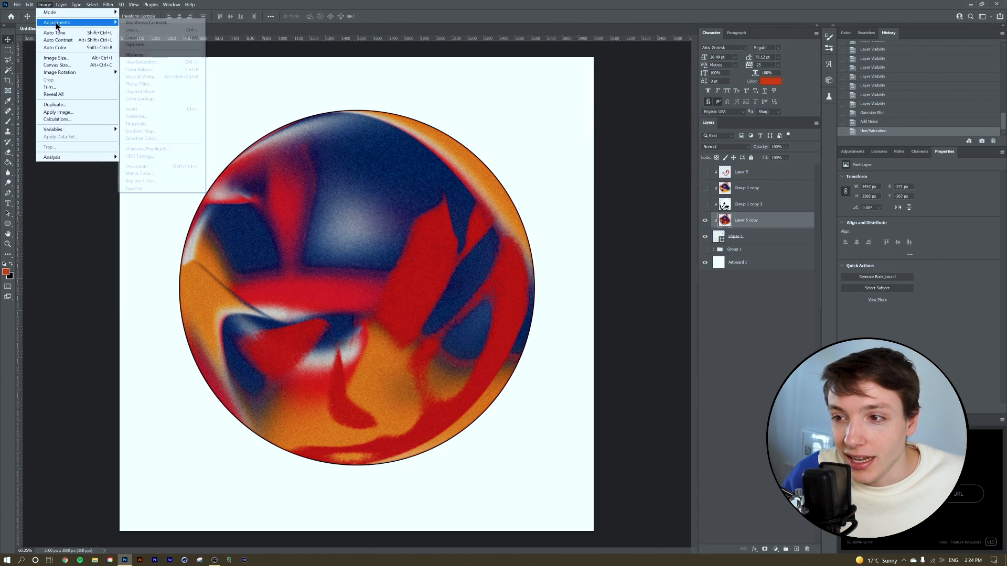
Apply Exposure +0.55 with a small offset and gamma 0.80.
{"action": "left_click", "coordinate": [135, 44]}
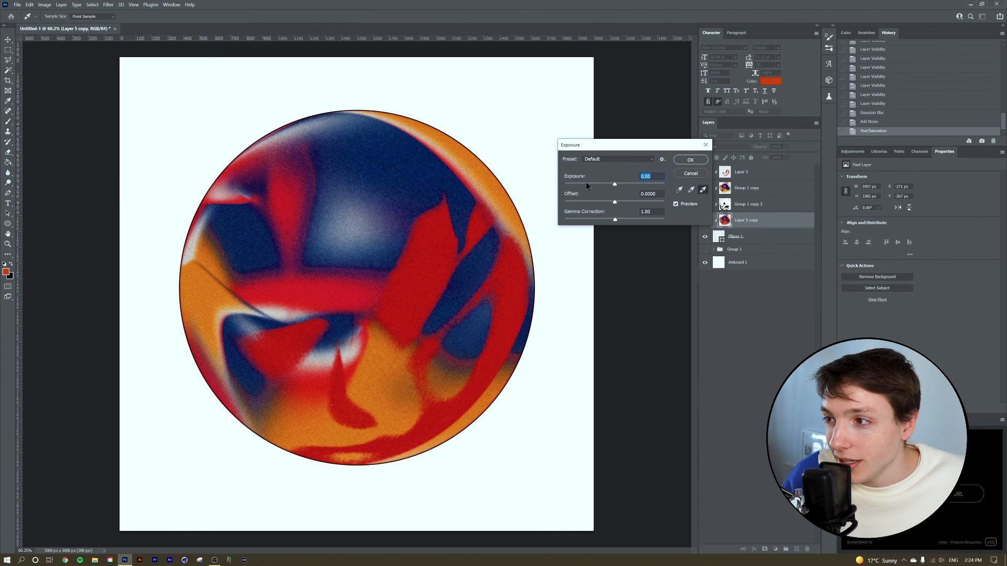
{"action": "left_click_drag", "start_coordinate": [631, 185], "coordinate": [619, 185]}
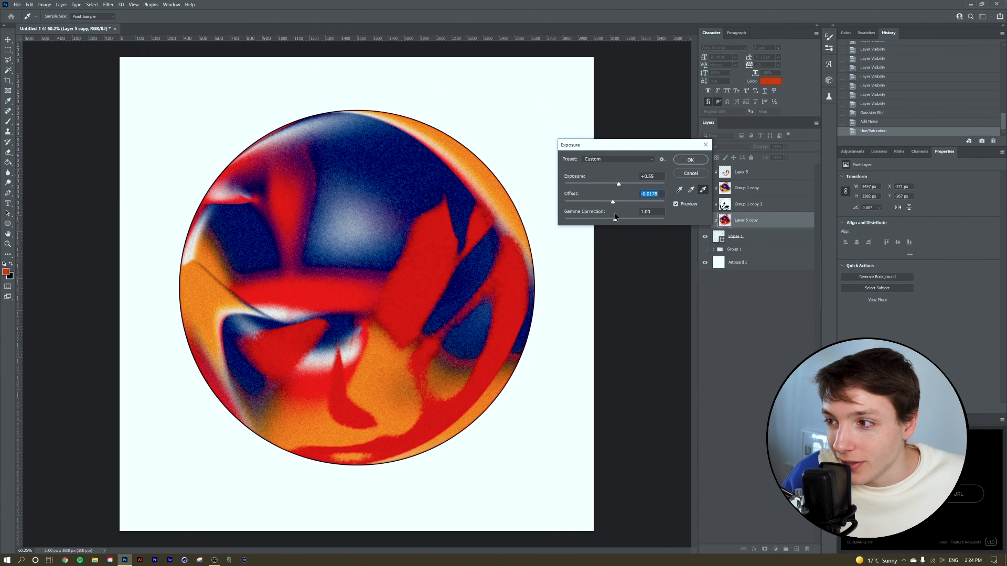
{"action": "left_click_drag", "start_coordinate": [612, 219], "coordinate": [616, 220]}
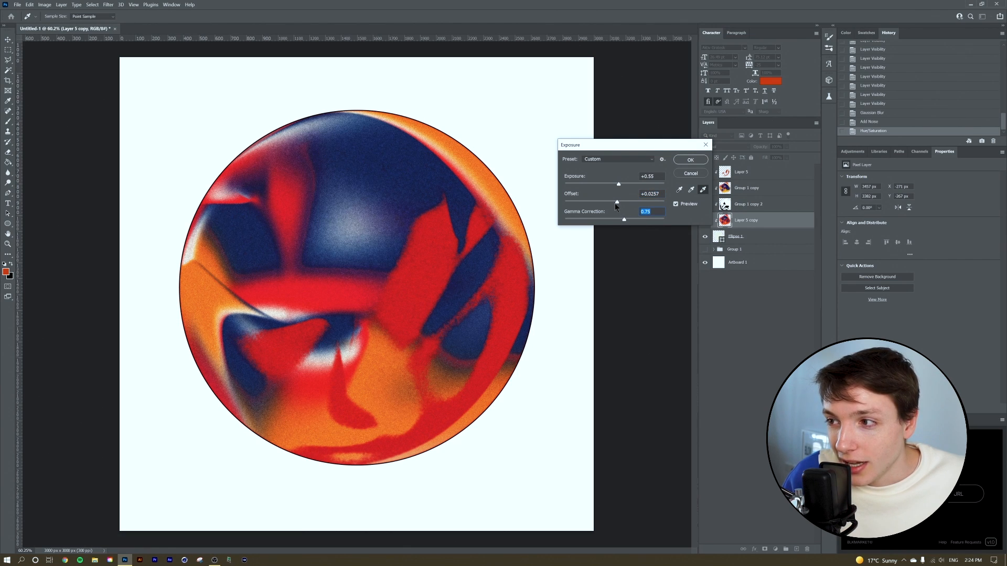
{"action": "left_click_drag", "start_coordinate": [623, 220], "coordinate": [621, 220]}
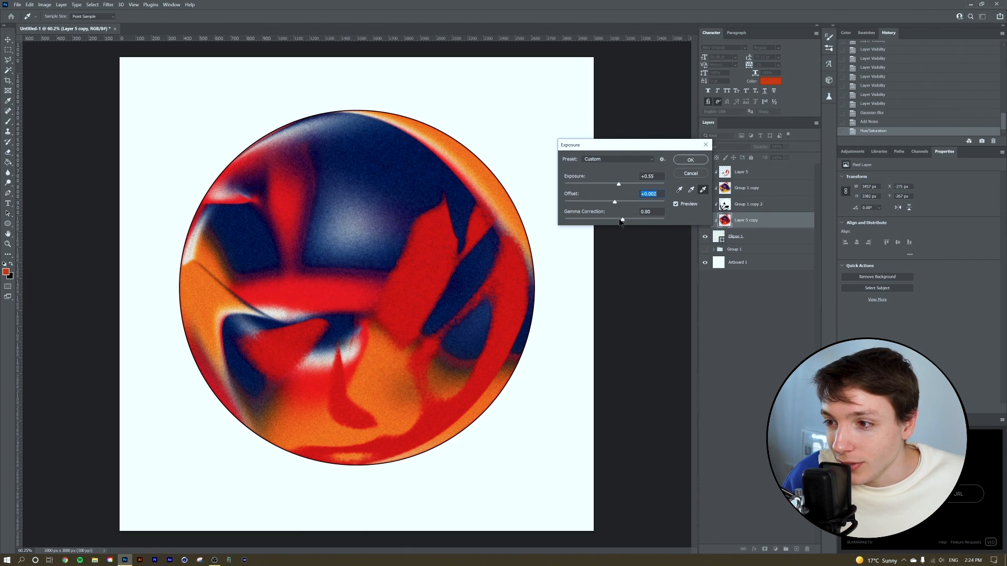
{"action": "left_click", "coordinate": [690, 160]}
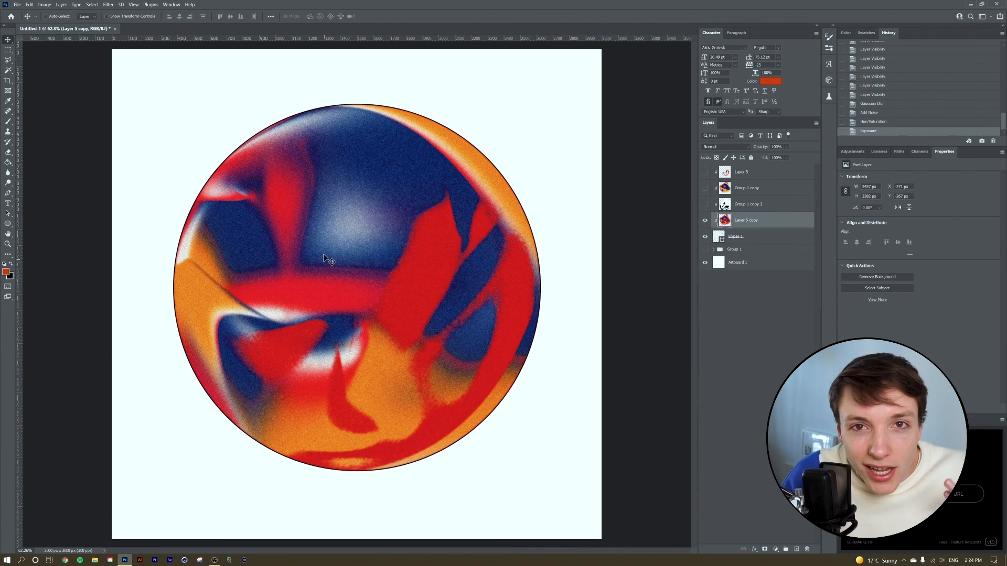
{"action": "mouse_move", "coordinate": [645, 195]}
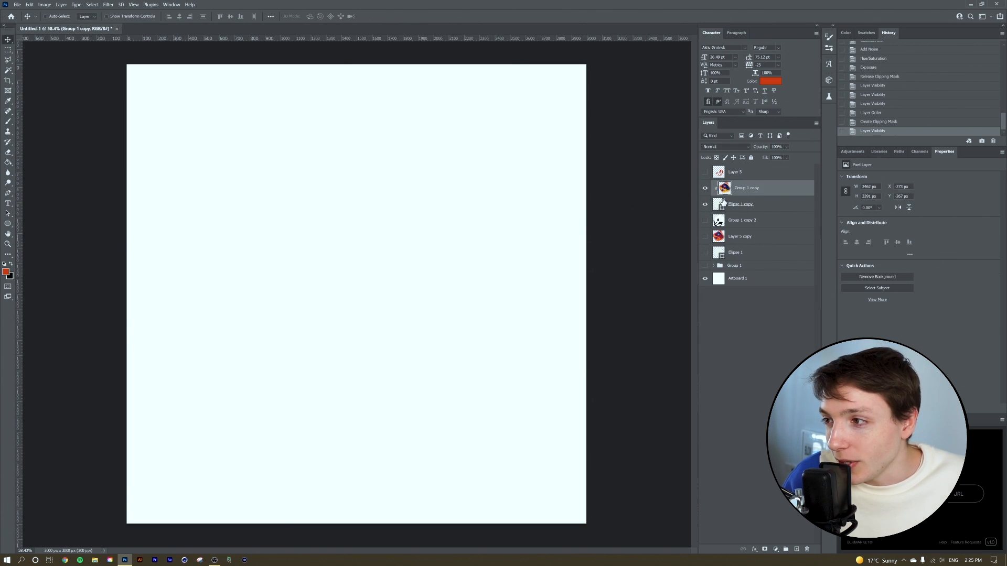
Hide the warped Group 1 copy gradient and show the grainy Layer 5 copy orb.
{"action": "left_click", "coordinate": [29, 5]}
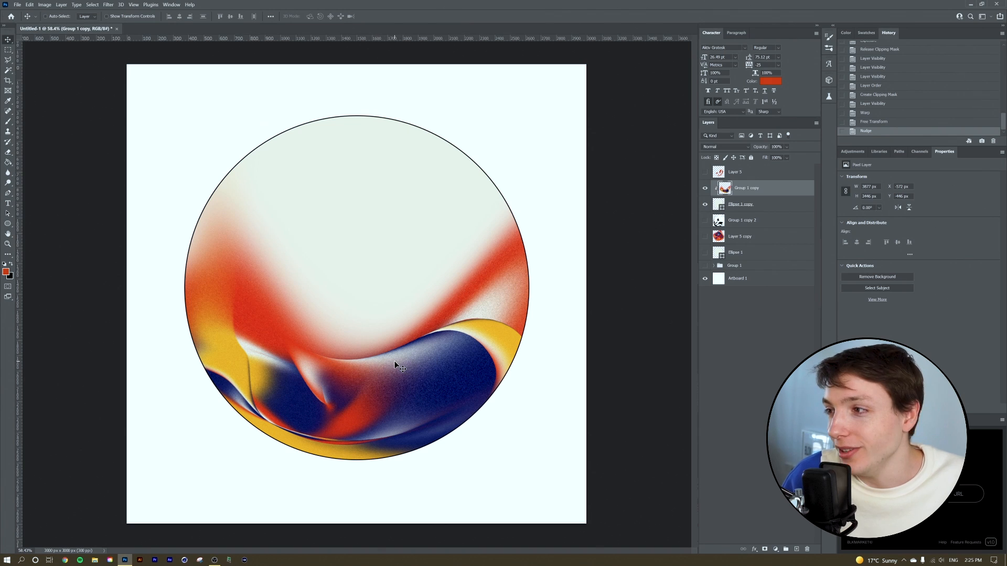
{"action": "mouse_move", "coordinate": [452, 315]}
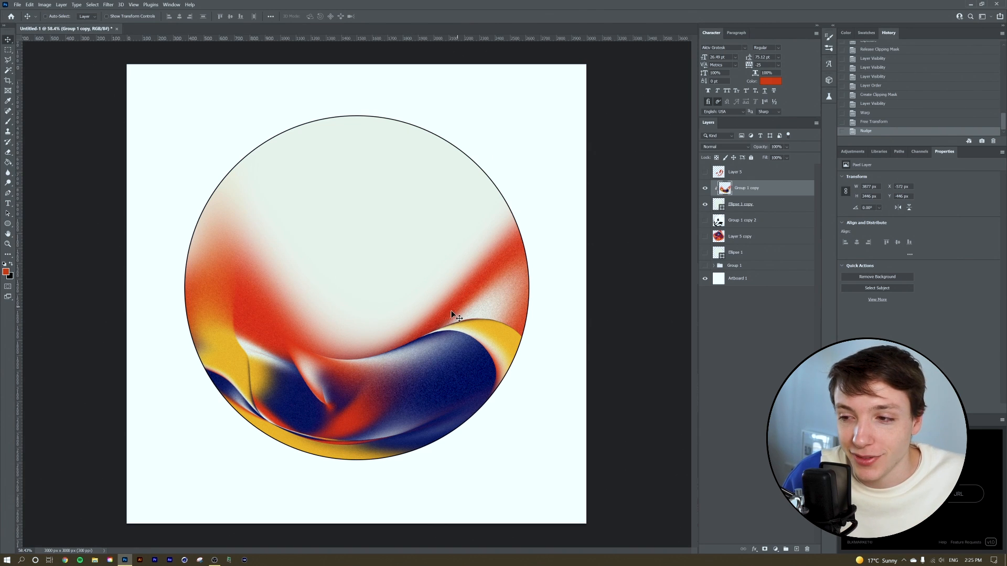
{"action": "left_click", "coordinate": [704, 188]}
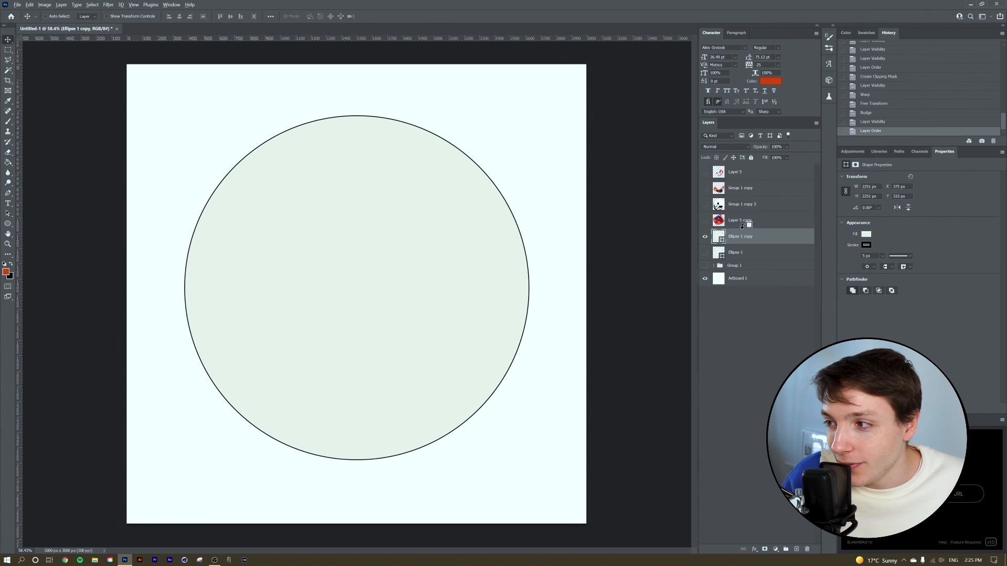
{"action": "left_click", "coordinate": [704, 220]}
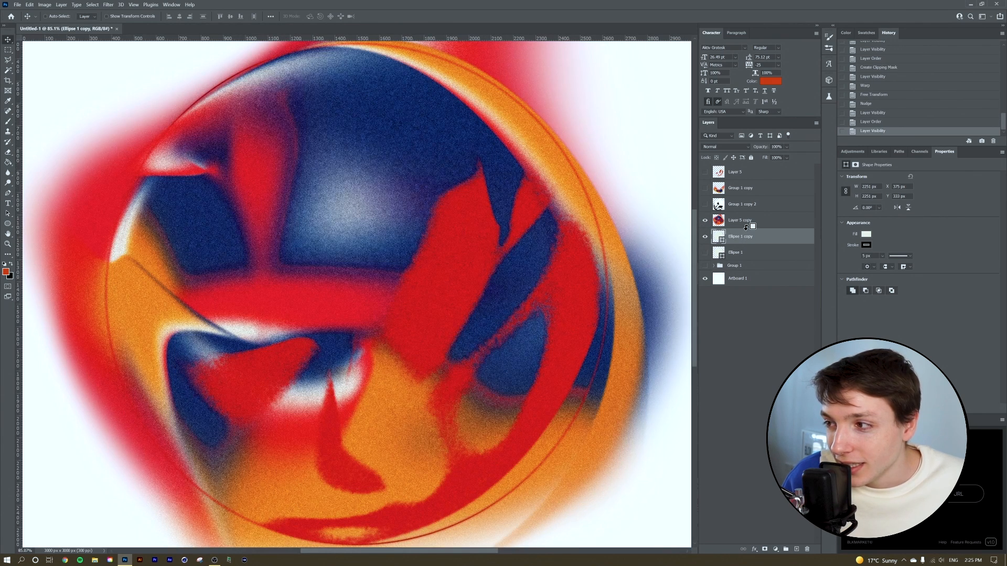